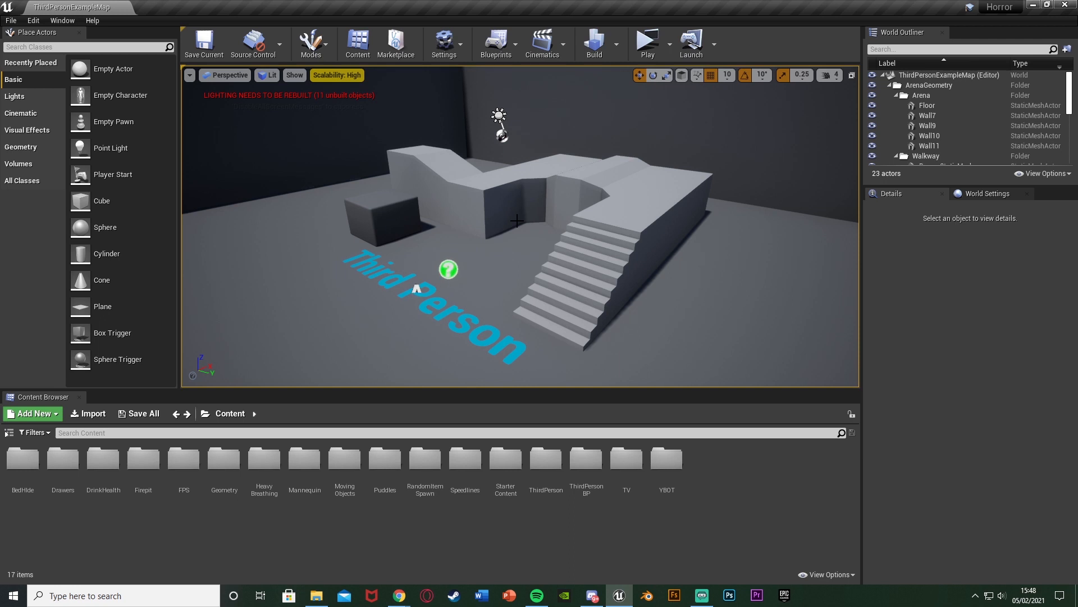
# Open Project Settings from the Edit menu, landing on the Description page.
pyautogui.click(33, 20)
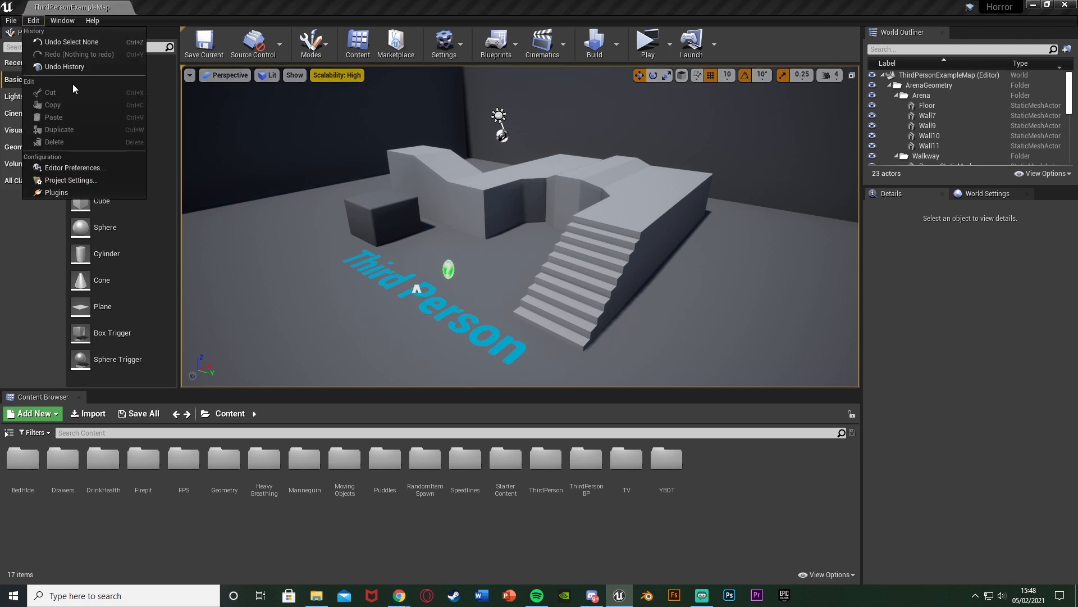
pyautogui.click(70, 180)
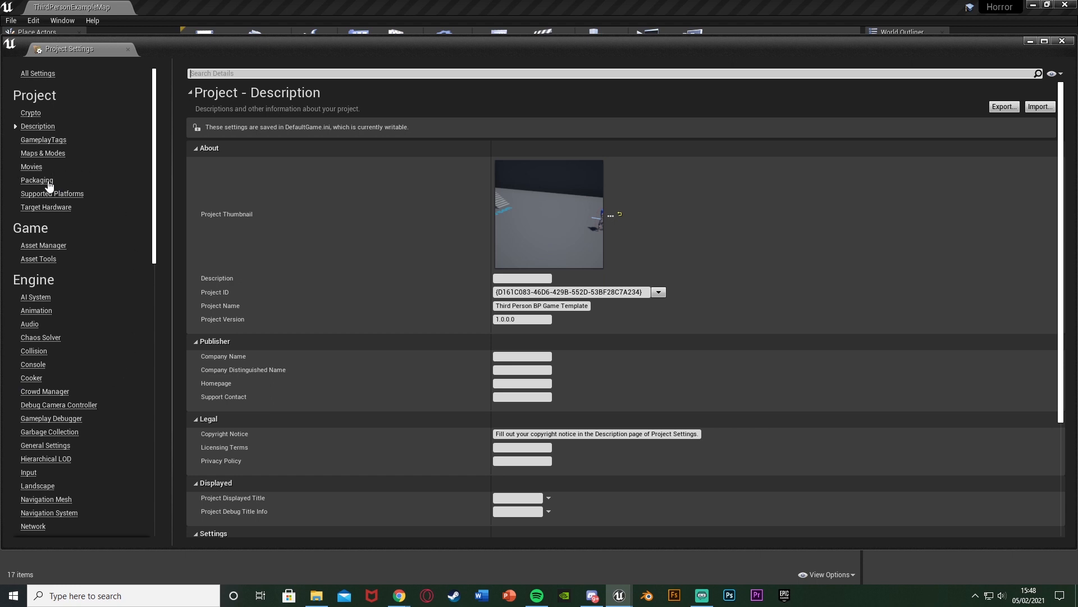
# Show the Packaging page under Project and review its packaging and build options.
pyautogui.click(36, 179)
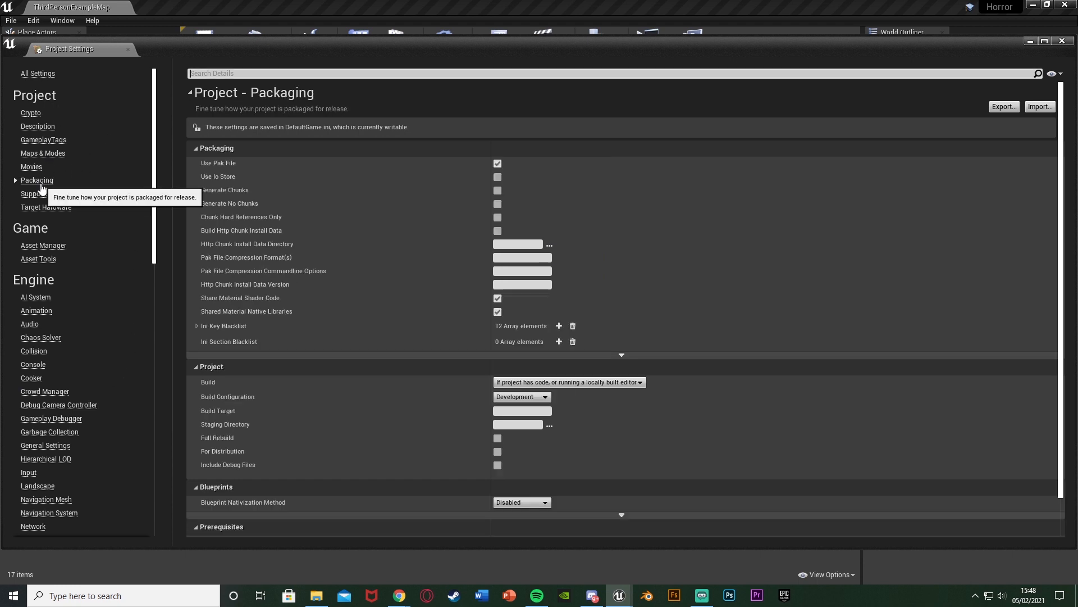
pyautogui.moveTo(498, 351)
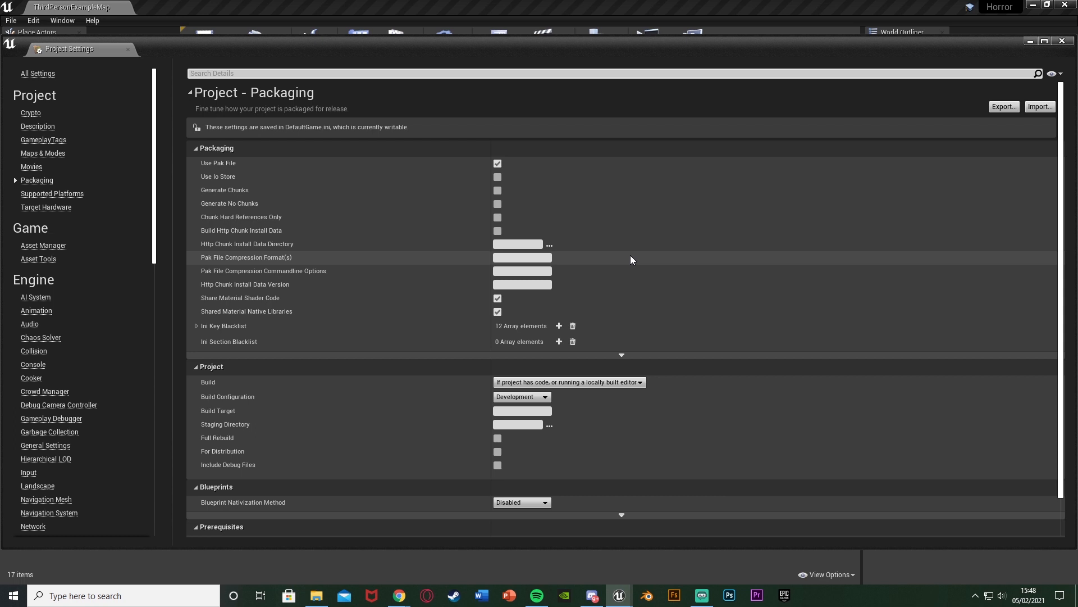
pyautogui.moveTo(574, 291)
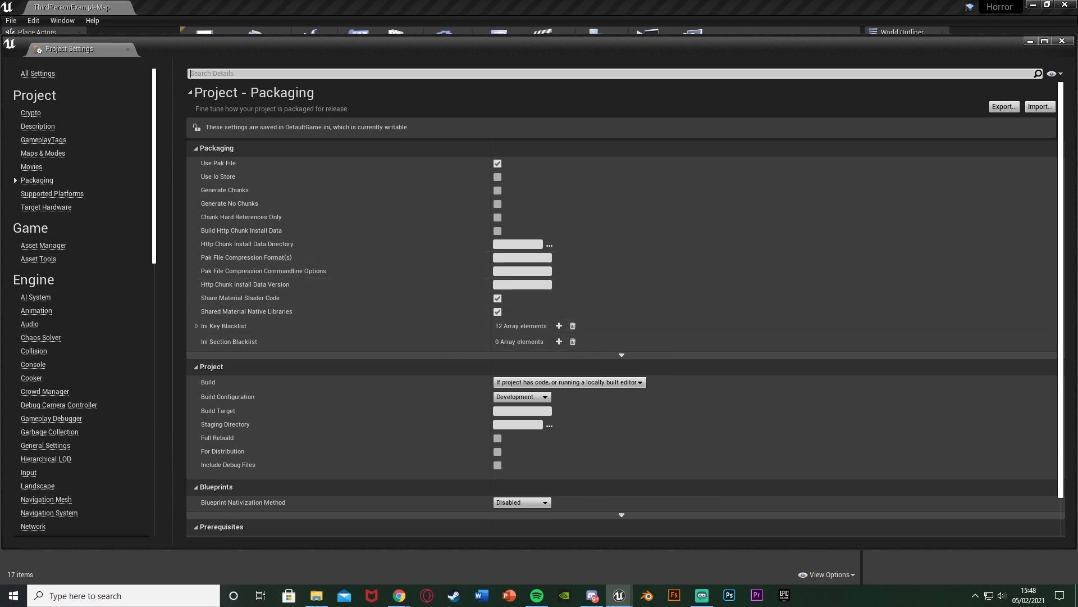
pyautogui.moveTo(621, 356)
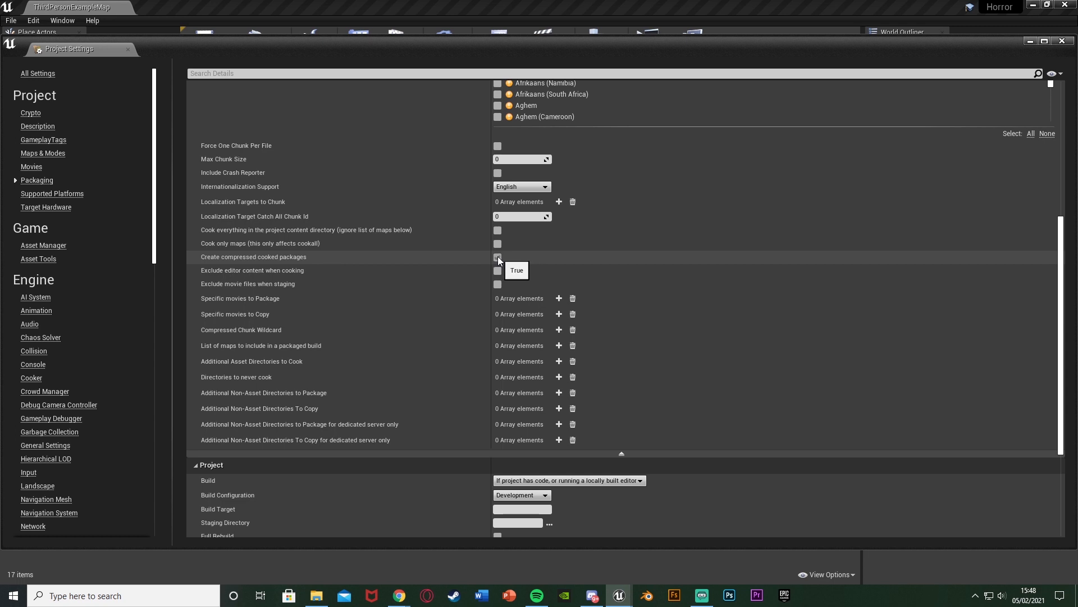
# Enable 'Create compressed cooked packages' and 'Cook only maps (this only affects cookall)'.
pyautogui.click(498, 256)
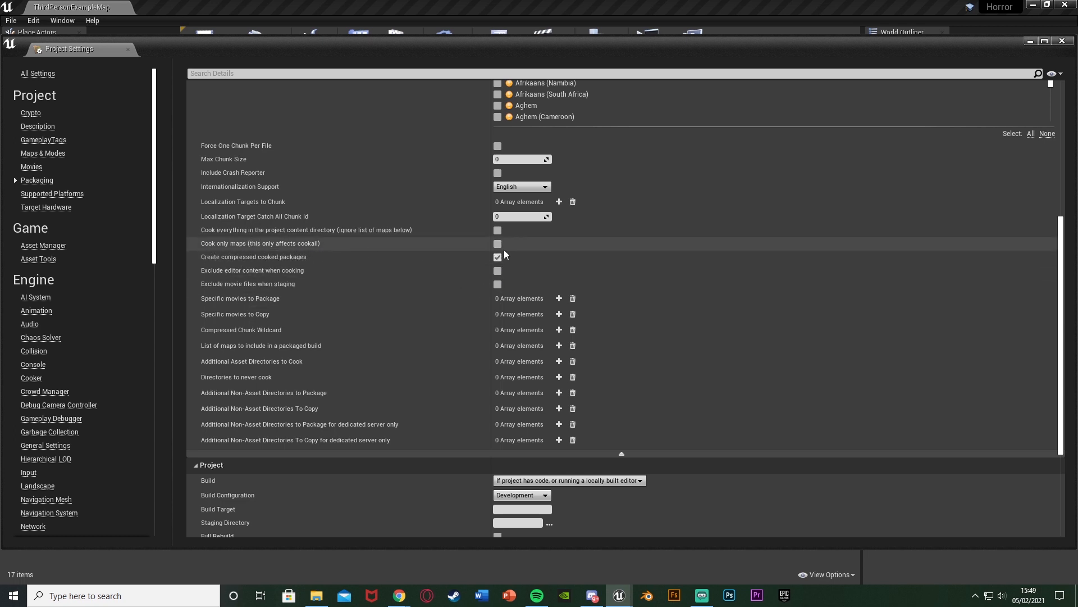
pyautogui.click(498, 243)
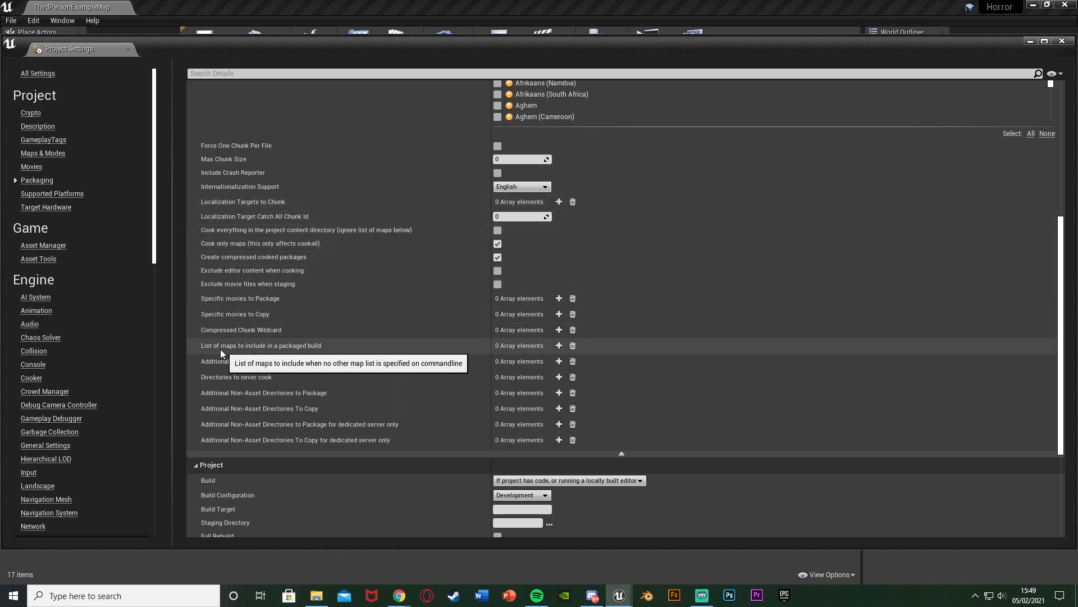
pyautogui.moveTo(404, 354)
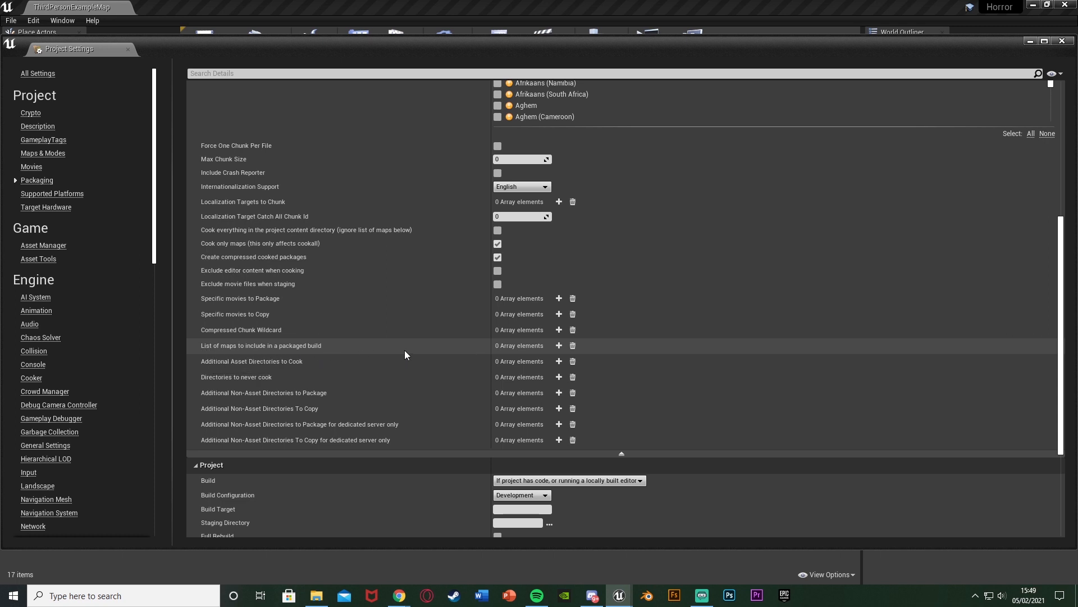
pyautogui.moveTo(559, 345)
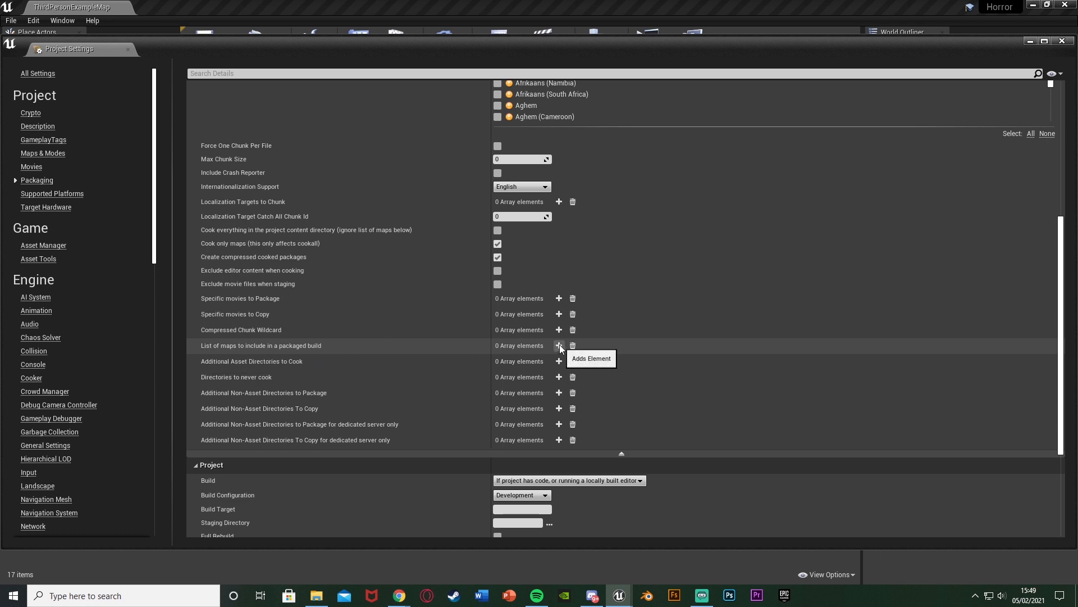
# Add a packaged-build map entry and browse into ThirdPersonBP > Maps to pick the map.
pyautogui.click(558, 345)
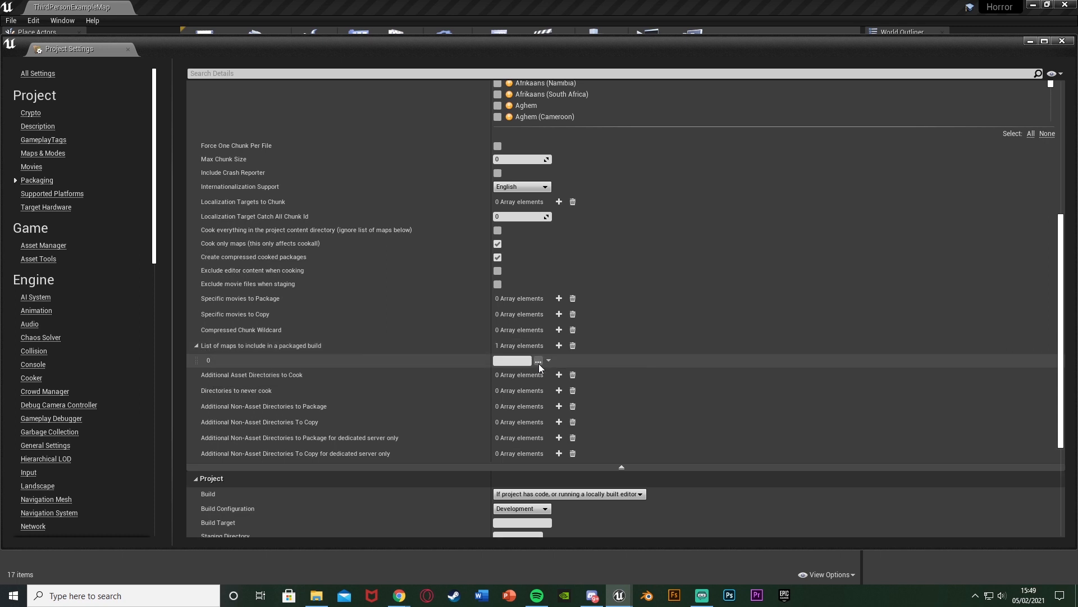
pyautogui.click(538, 360)
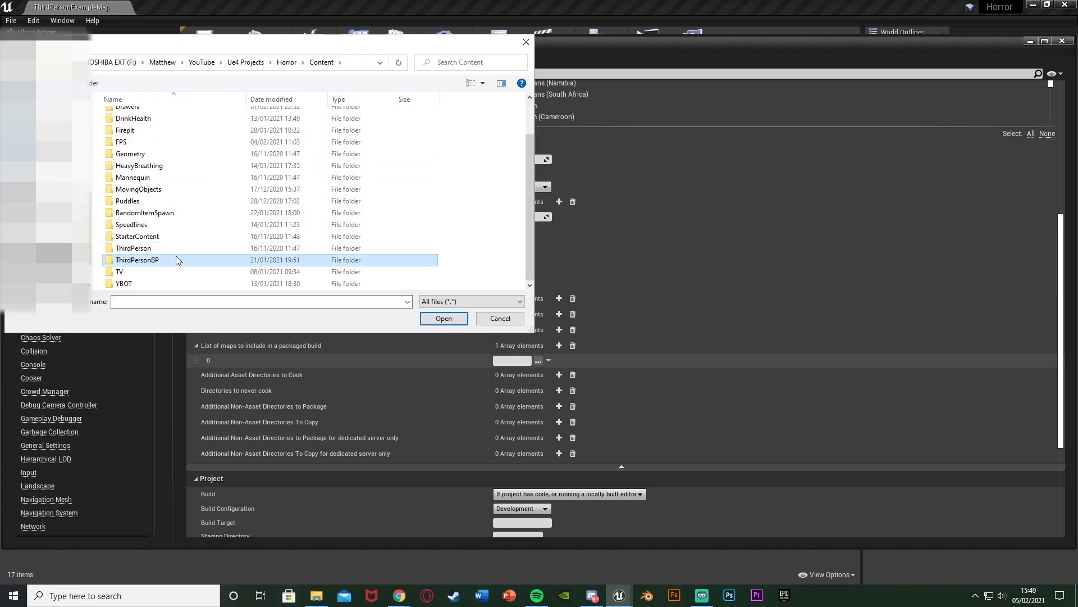
pyautogui.doubleClick(137, 259)
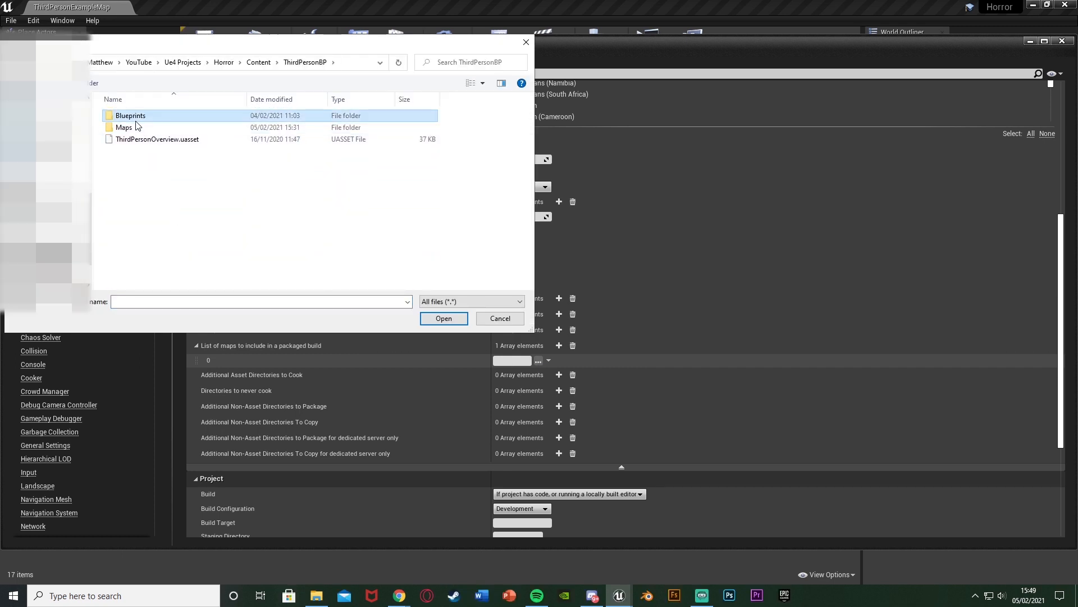
pyautogui.doubleClick(124, 127)
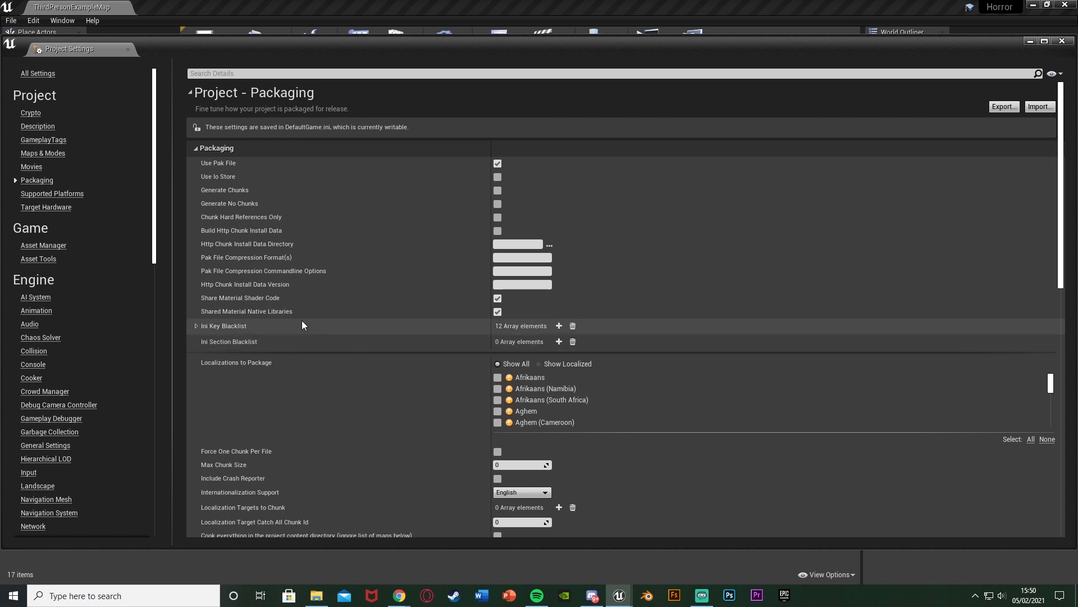
pyautogui.moveTo(247, 312)
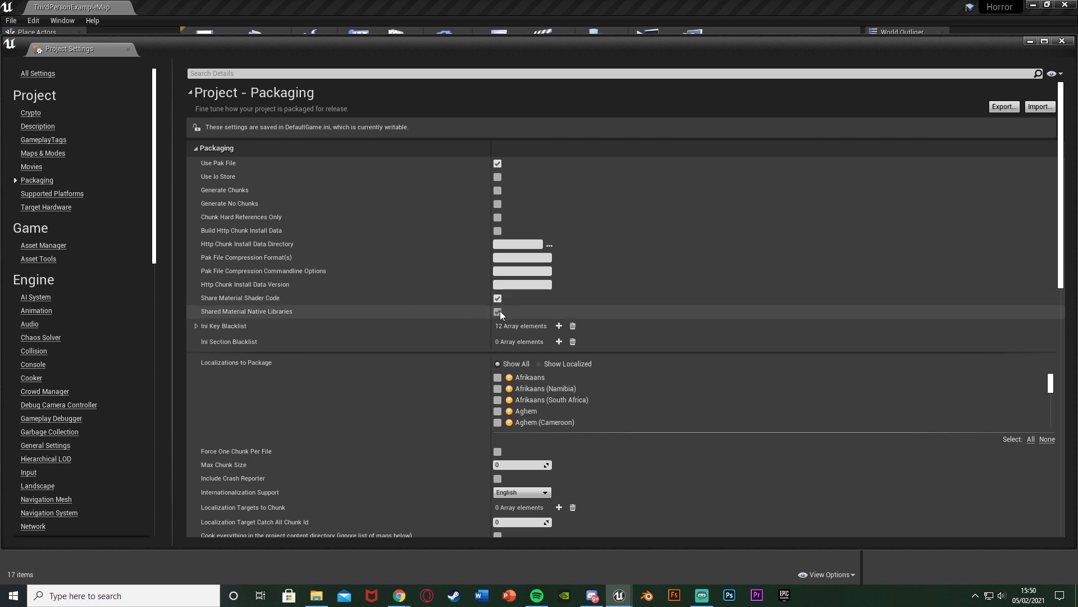
pyautogui.click(498, 298)
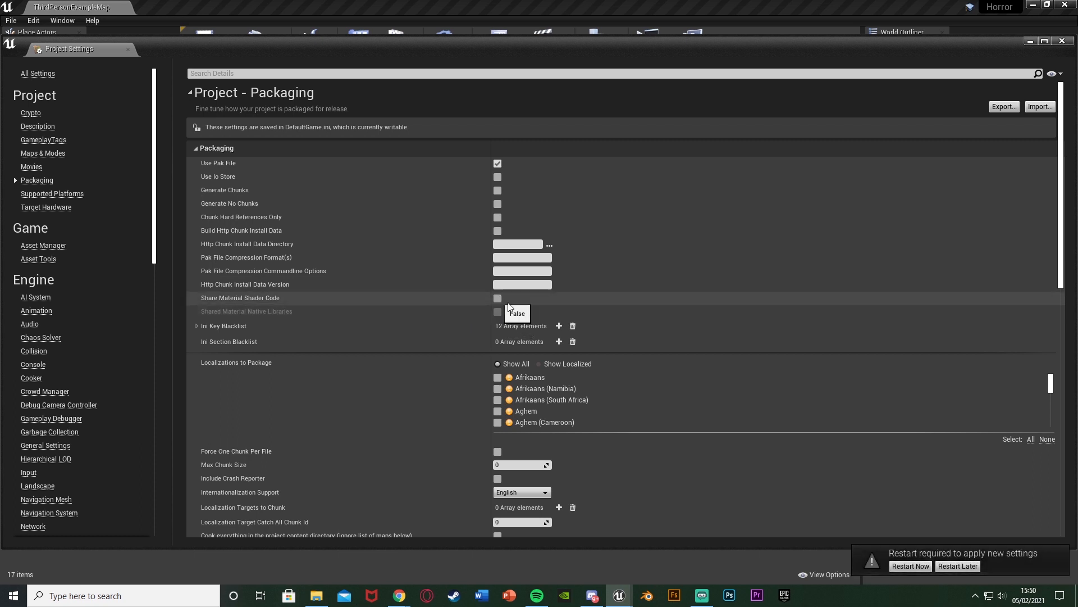
pyautogui.click(498, 297)
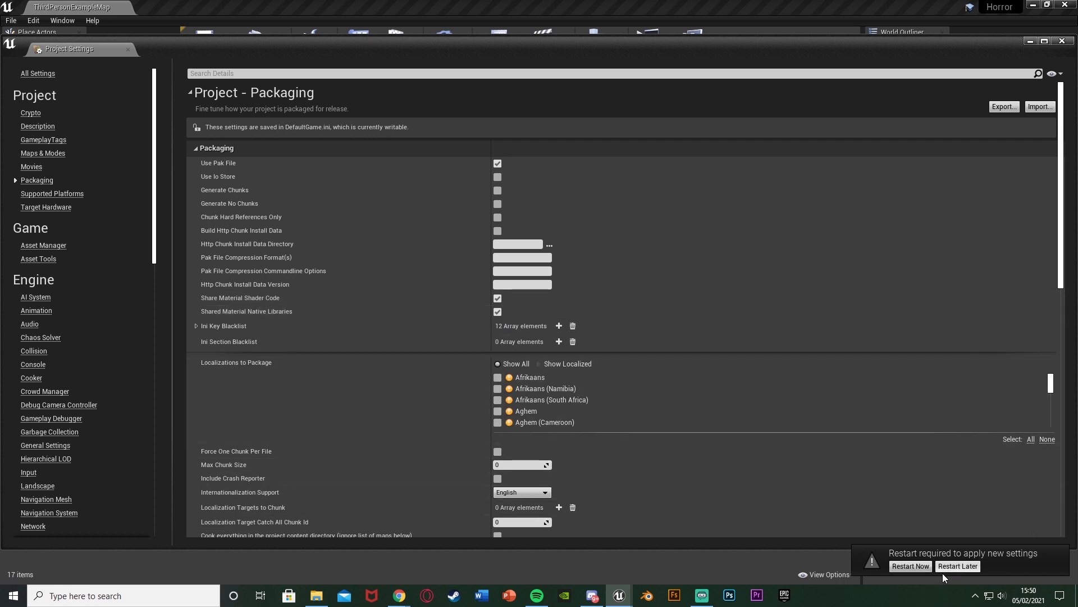
pyautogui.click(957, 564)
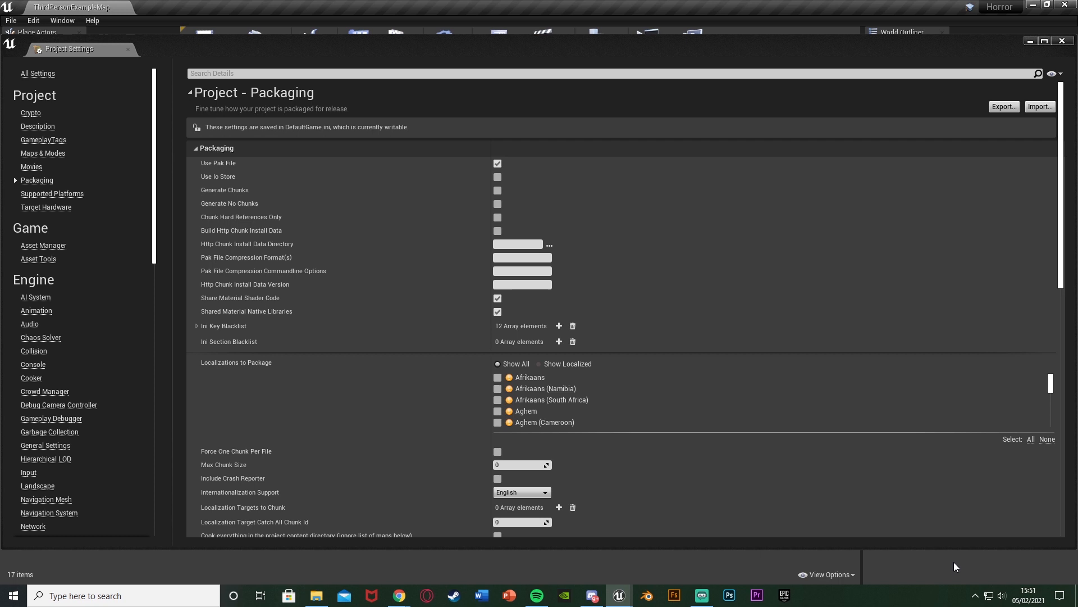
pyautogui.moveTo(567, 305)
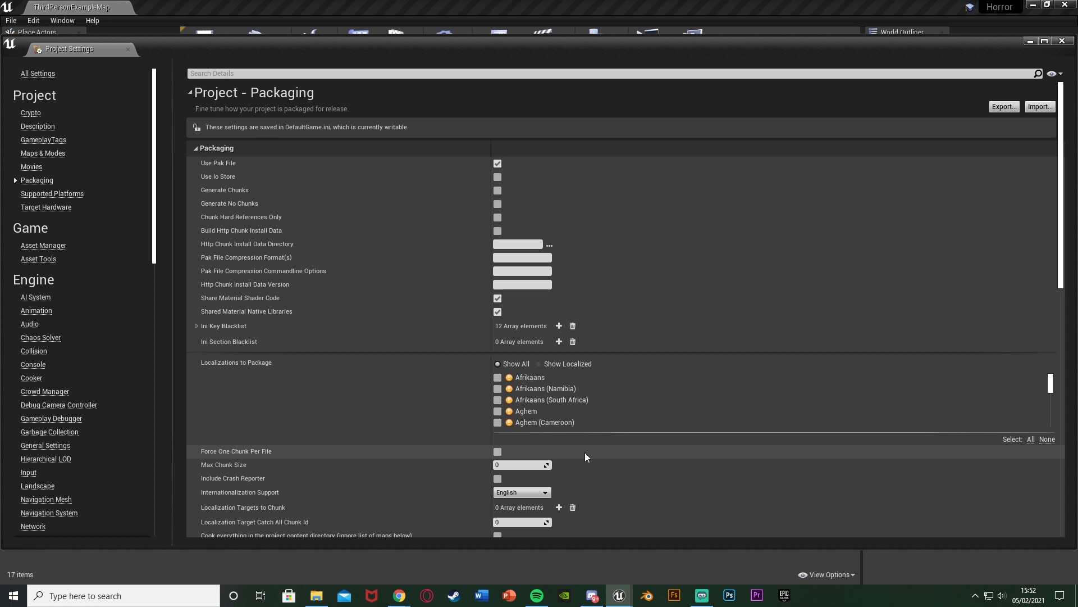
pyautogui.moveTo(419, 287)
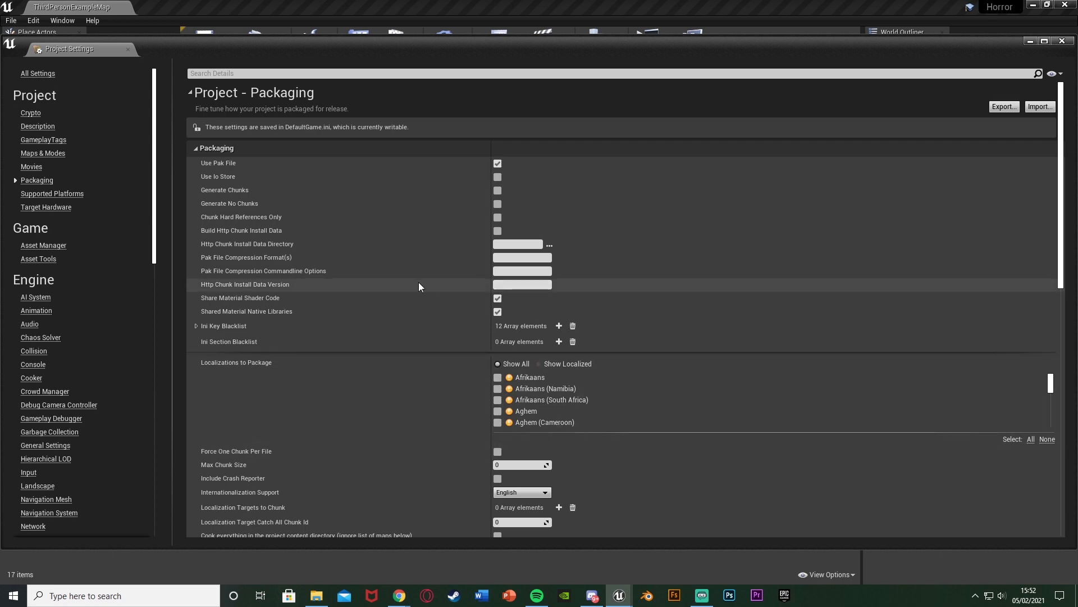
# Exclude editor content when cooking and exclude movie files when staging.
pyautogui.scroll(-3)
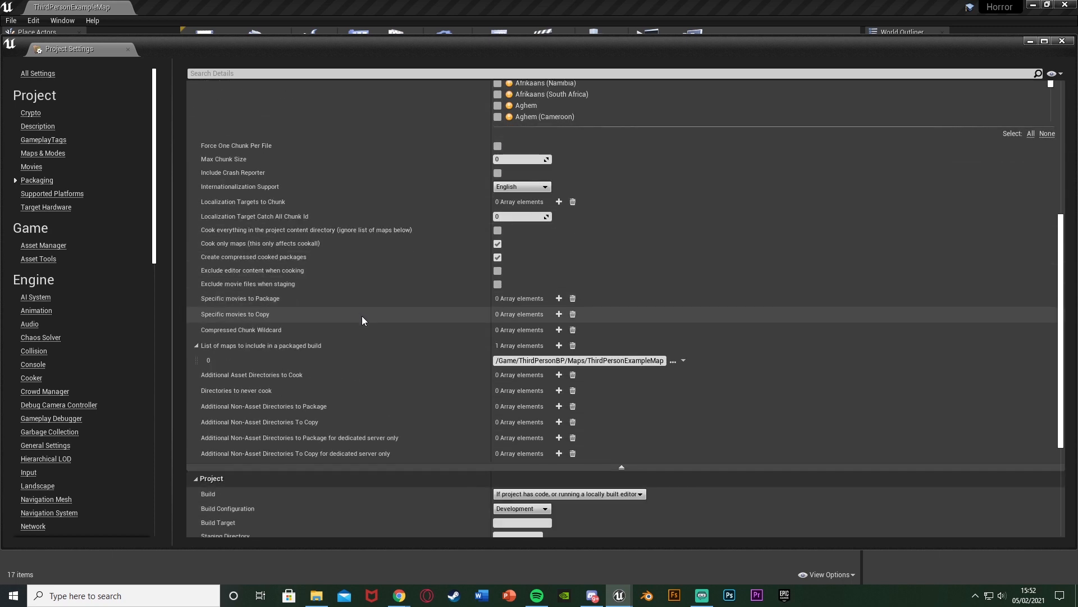
pyautogui.scroll(-3)
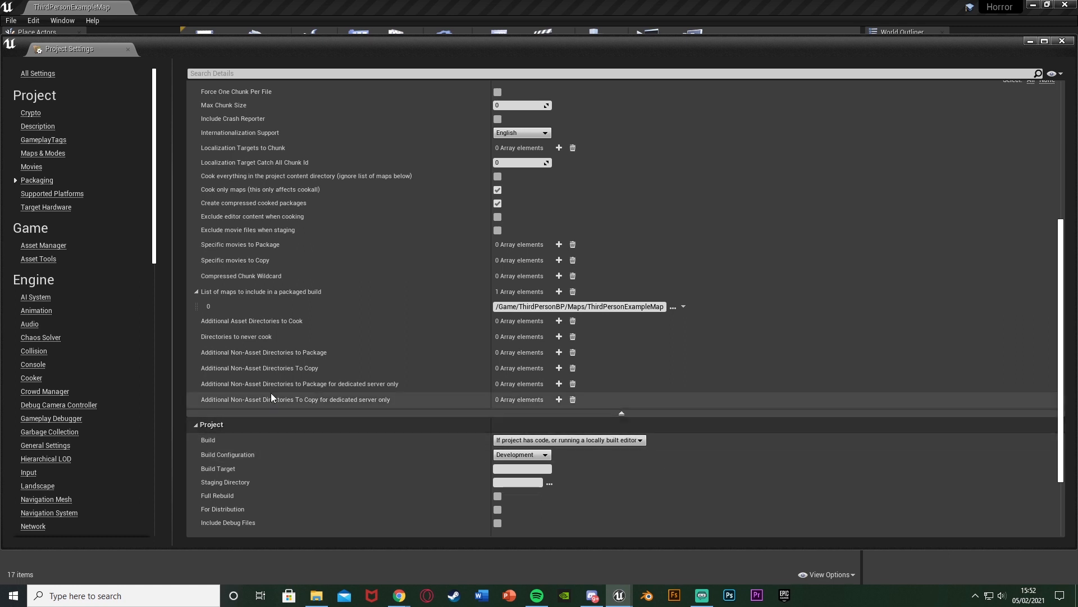
pyautogui.moveTo(227, 219)
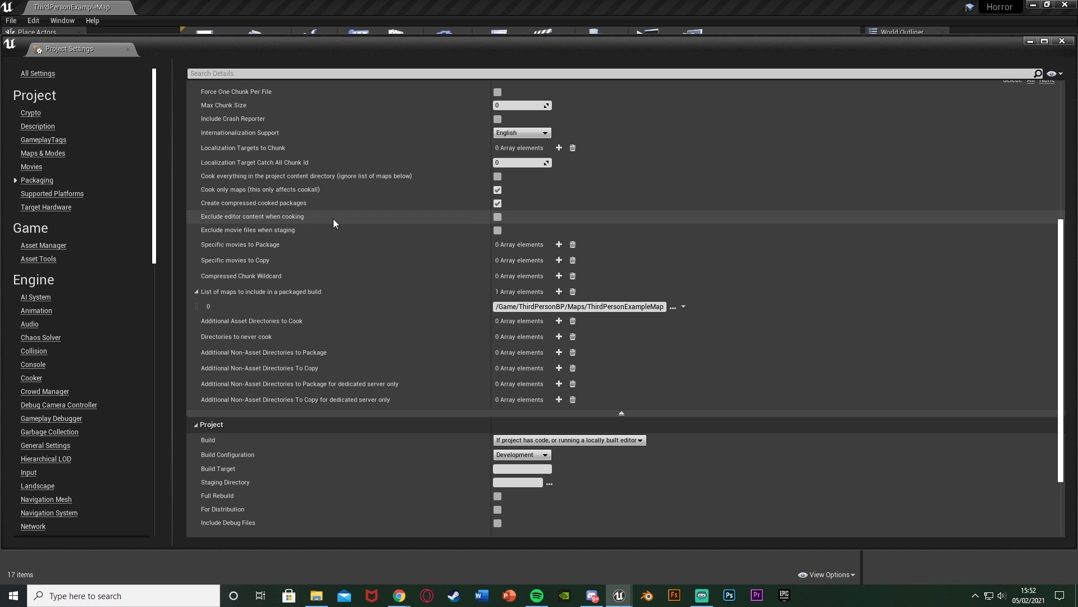
pyautogui.click(498, 215)
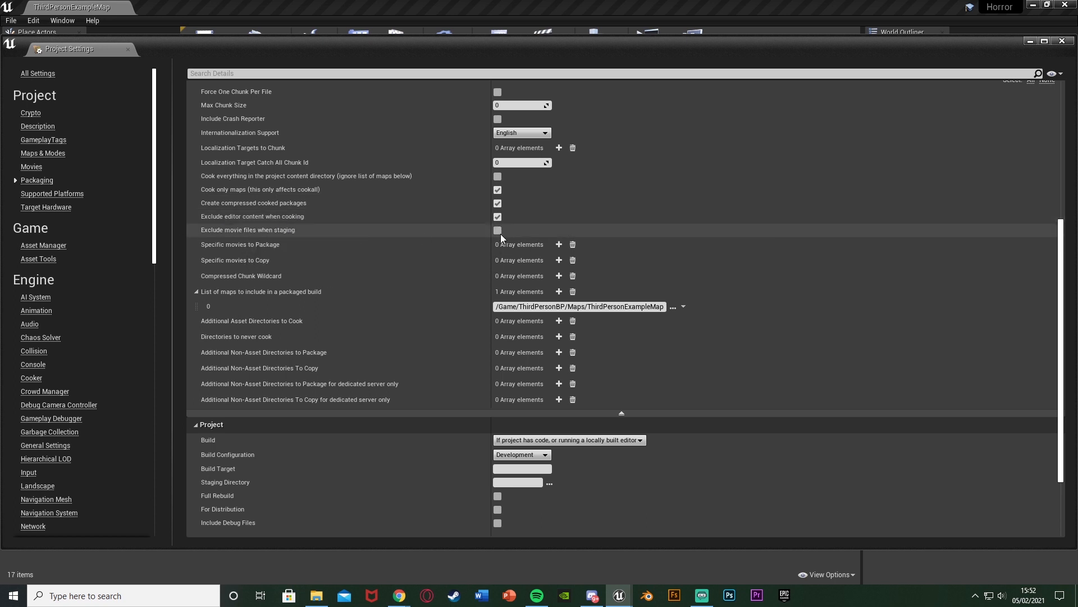
pyautogui.click(498, 229)
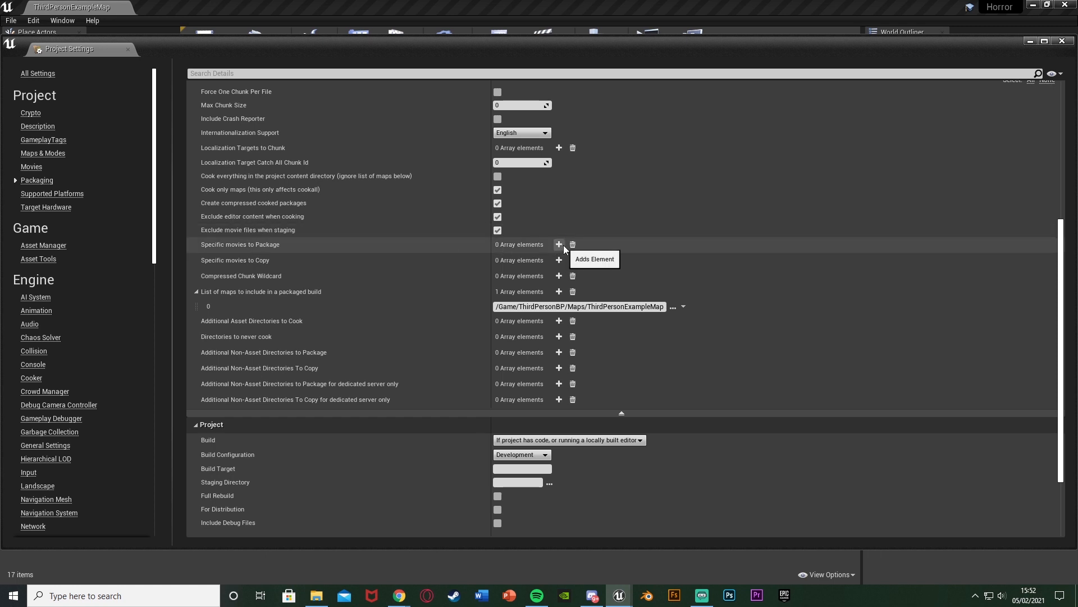
# Add a movies-to-package entry, then delete the extra element so one empty entry remains.
pyautogui.click(559, 244)
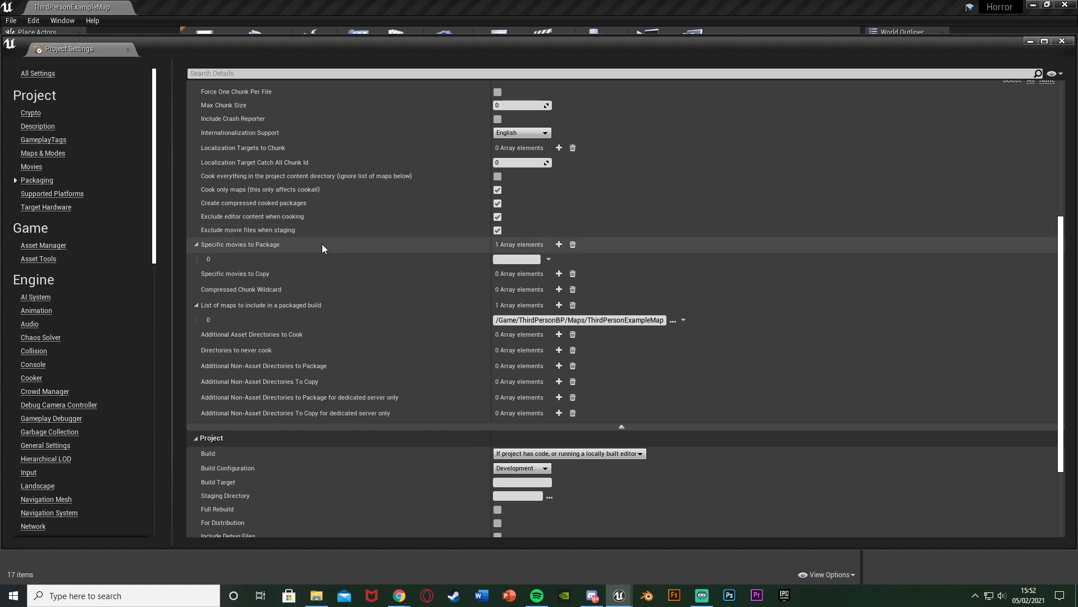
pyautogui.click(548, 258)
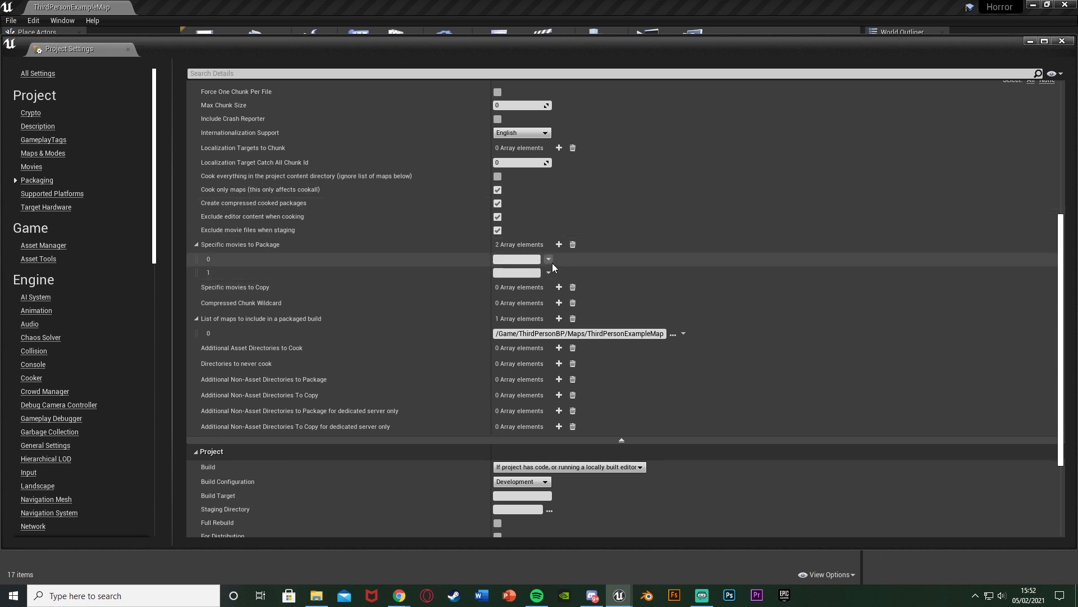
pyautogui.click(517, 260)
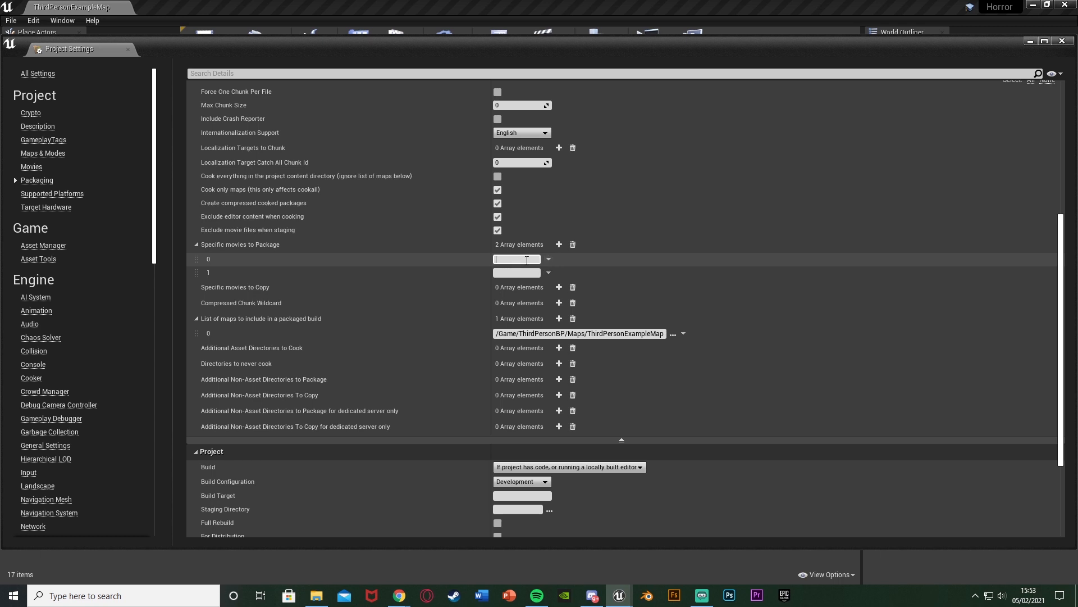
pyautogui.click(571, 272)
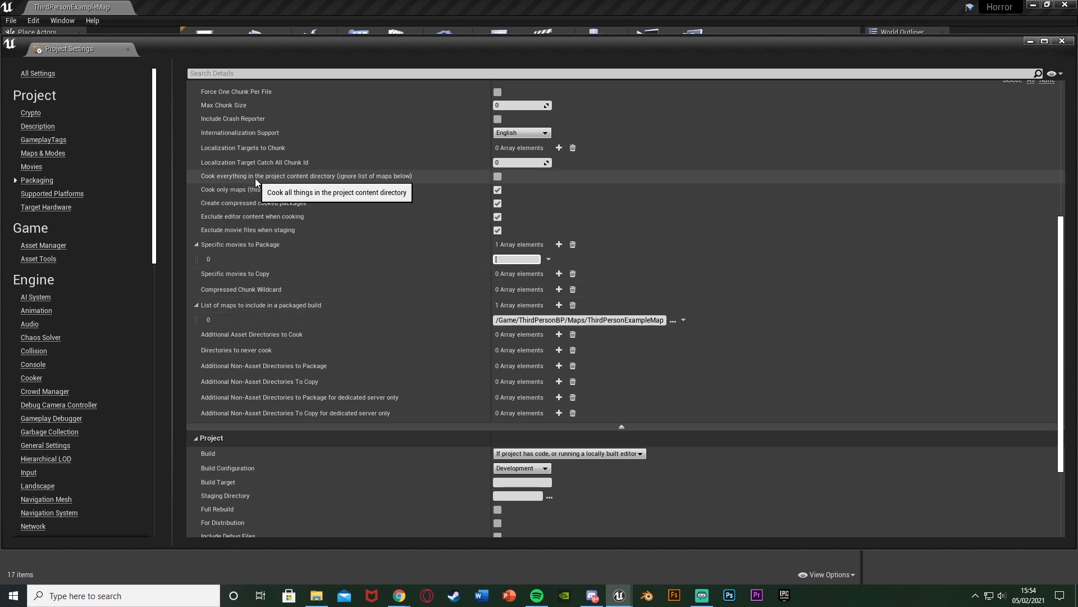
pyautogui.moveTo(327, 187)
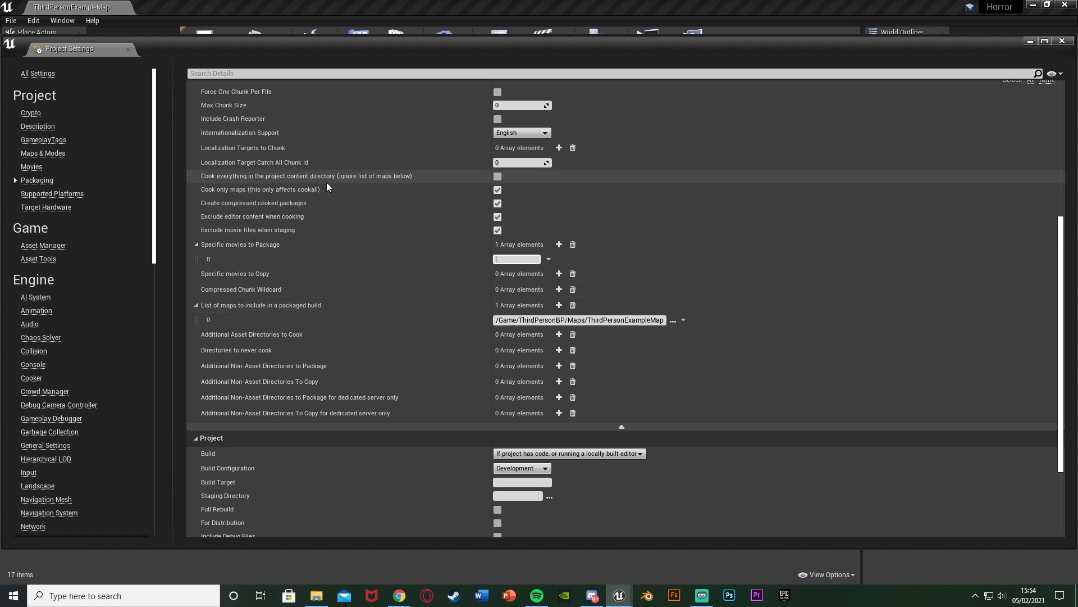
pyautogui.click(497, 176)
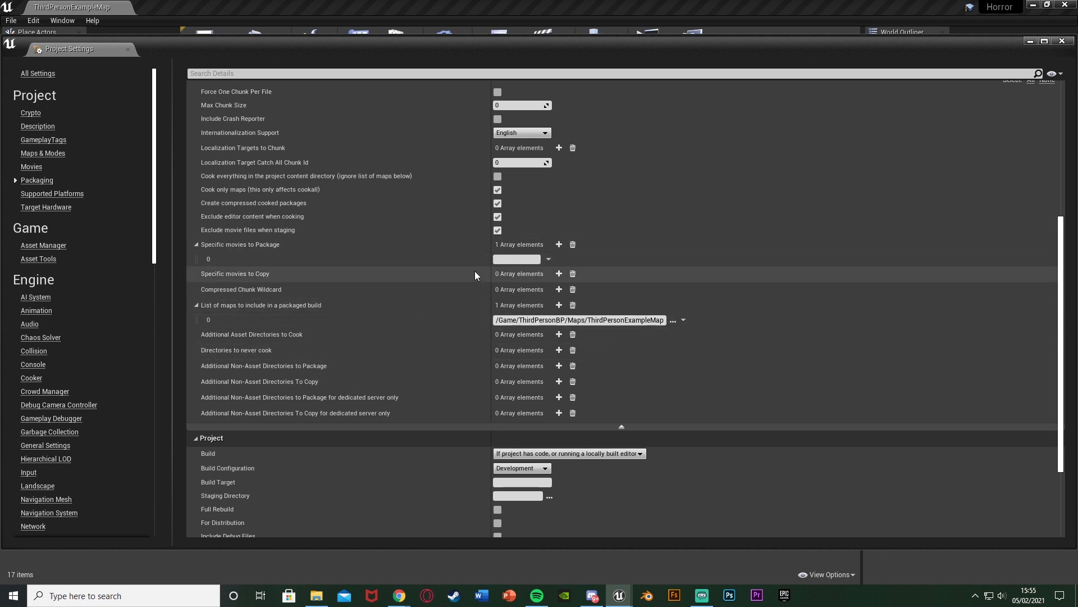
pyautogui.moveTo(229, 359)
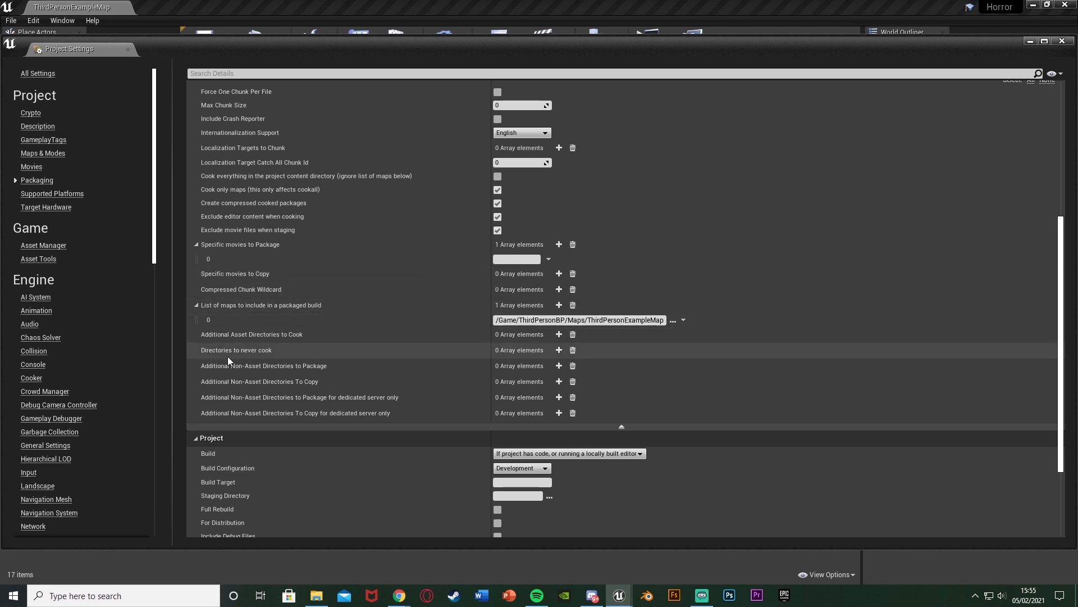
pyautogui.moveTo(552, 365)
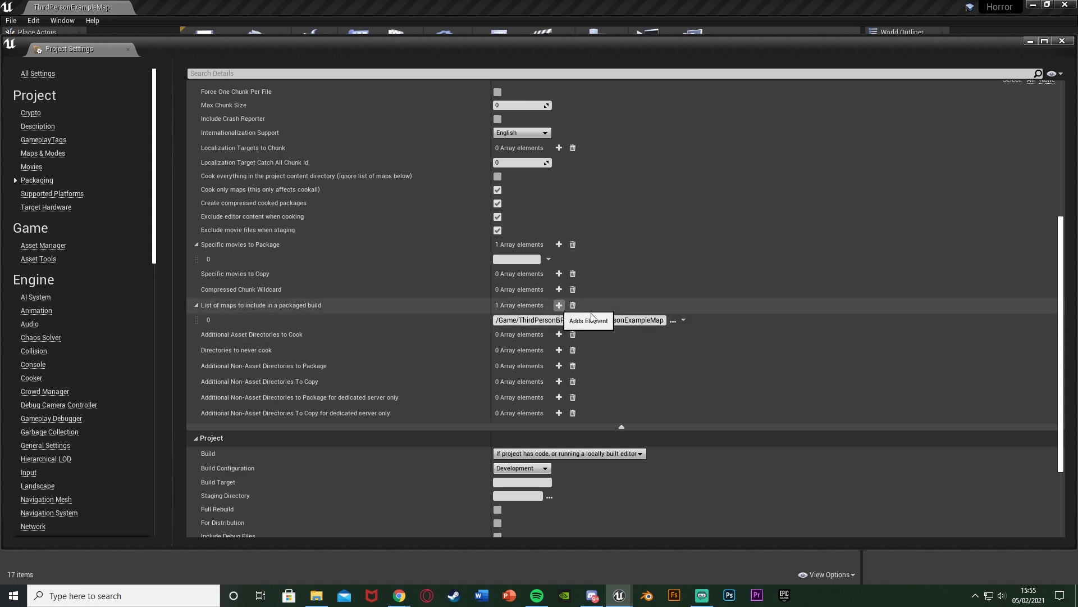
# Cancel adding another map and close Project Settings, returning to ThirdPersonExampleMap.
pyautogui.click(673, 320)
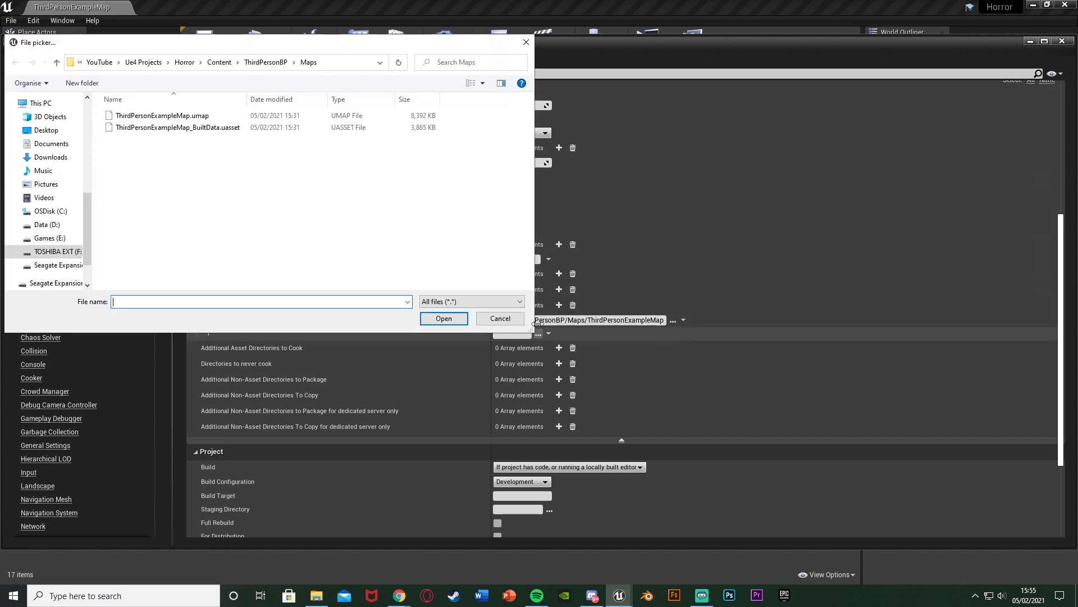
pyautogui.click(498, 317)
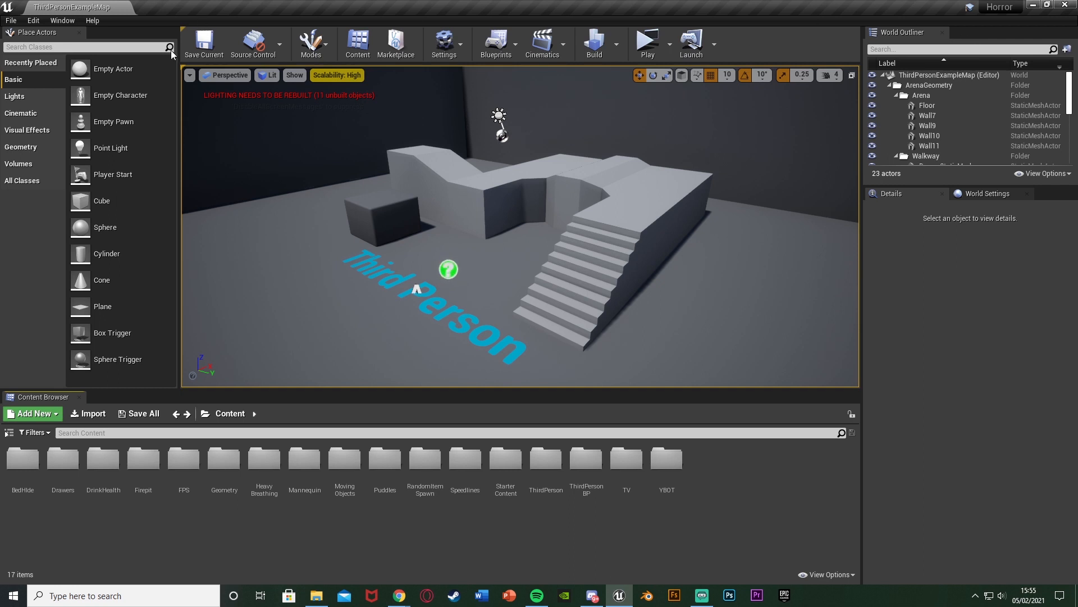
pyautogui.click(32, 20)
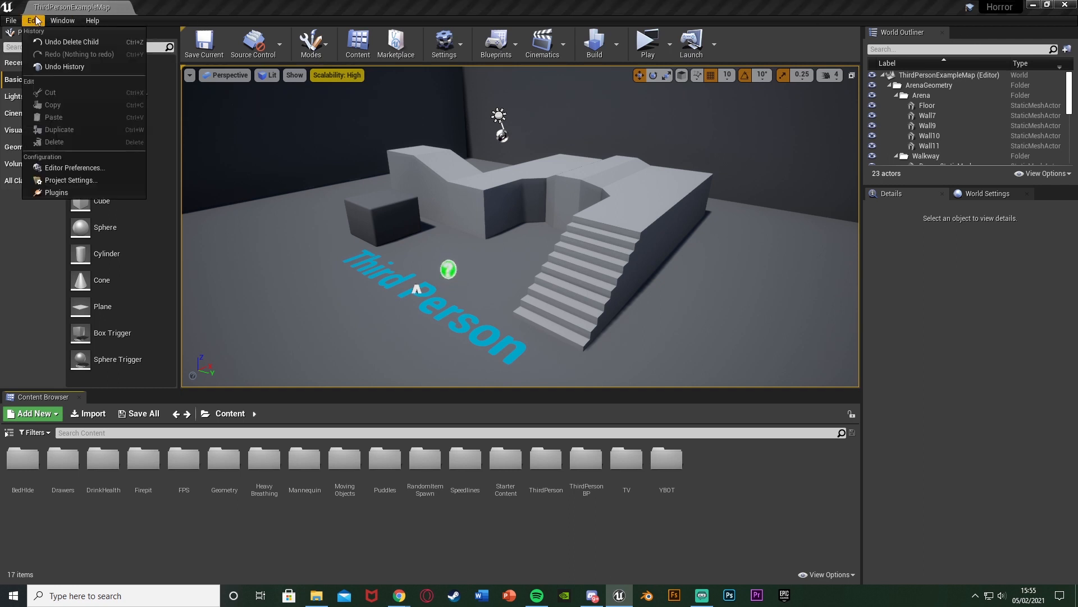
pyautogui.click(56, 192)
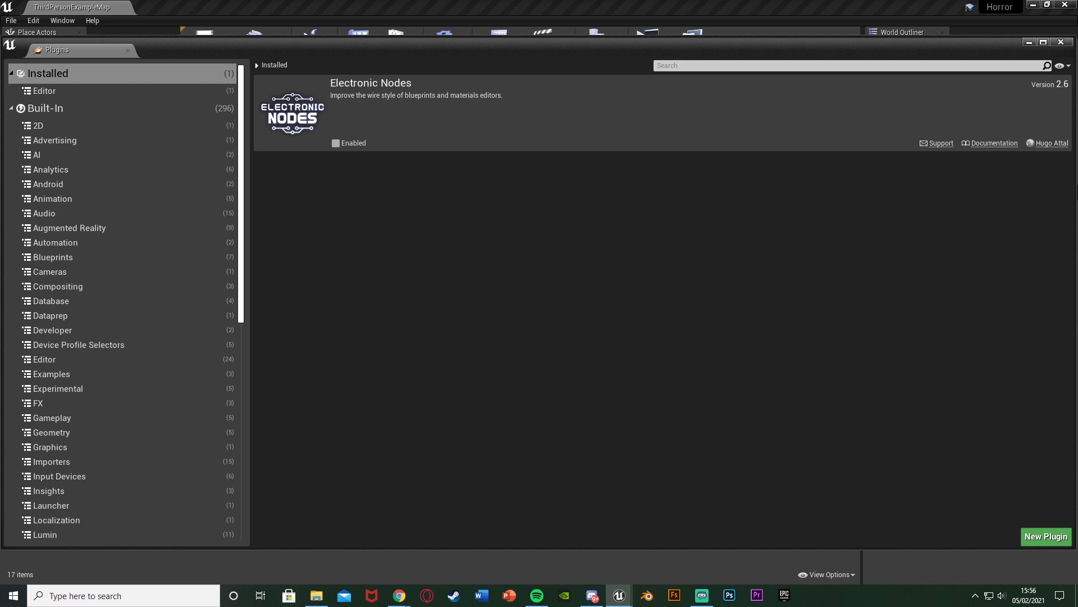
pyautogui.moveTo(370, 207)
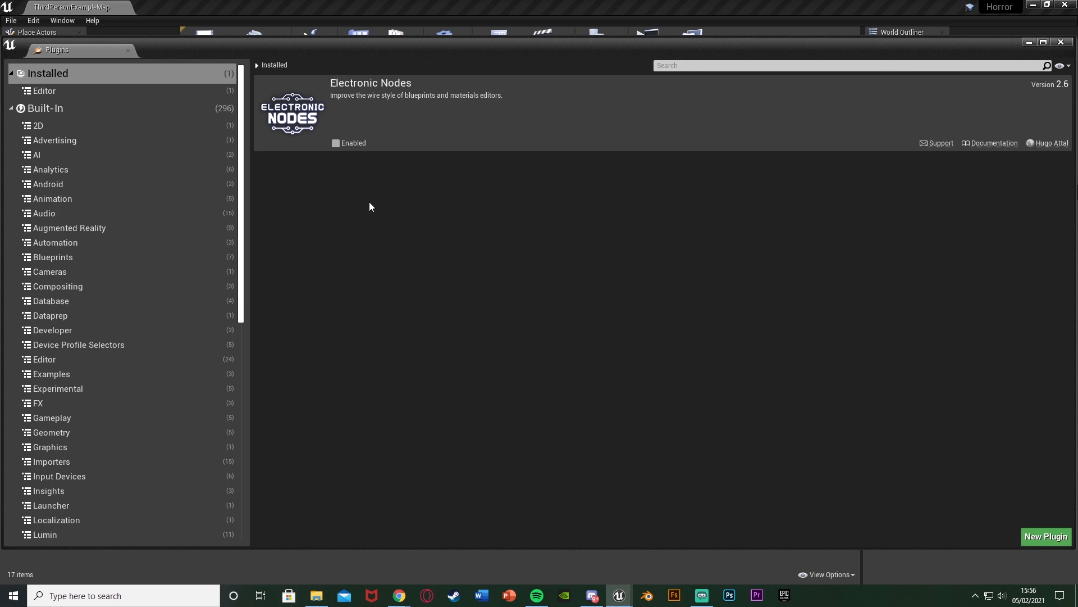
pyautogui.moveTo(349, 232)
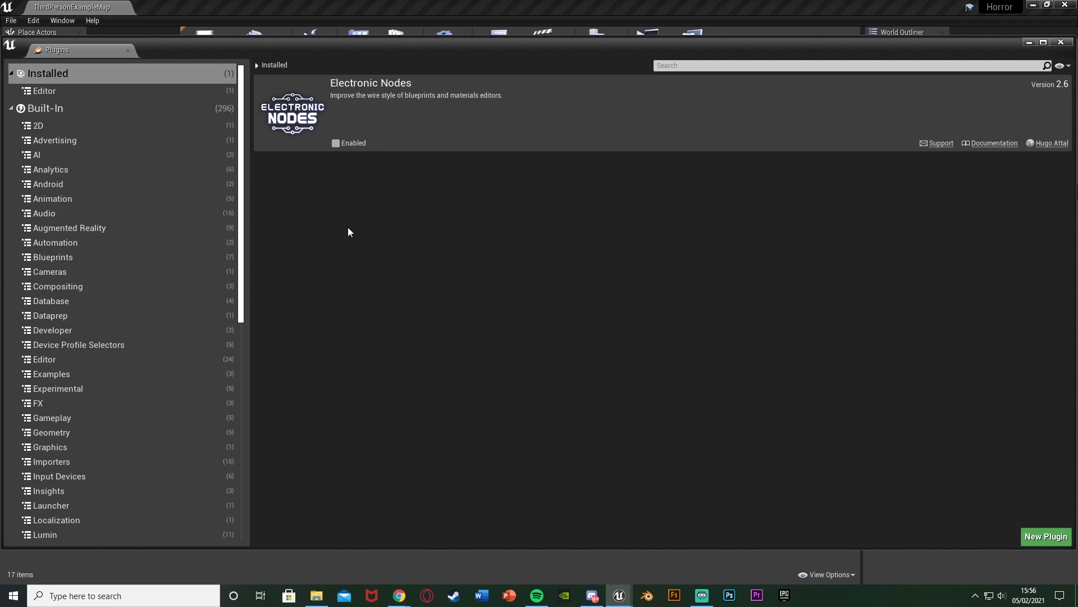
pyautogui.moveTo(482, 435)
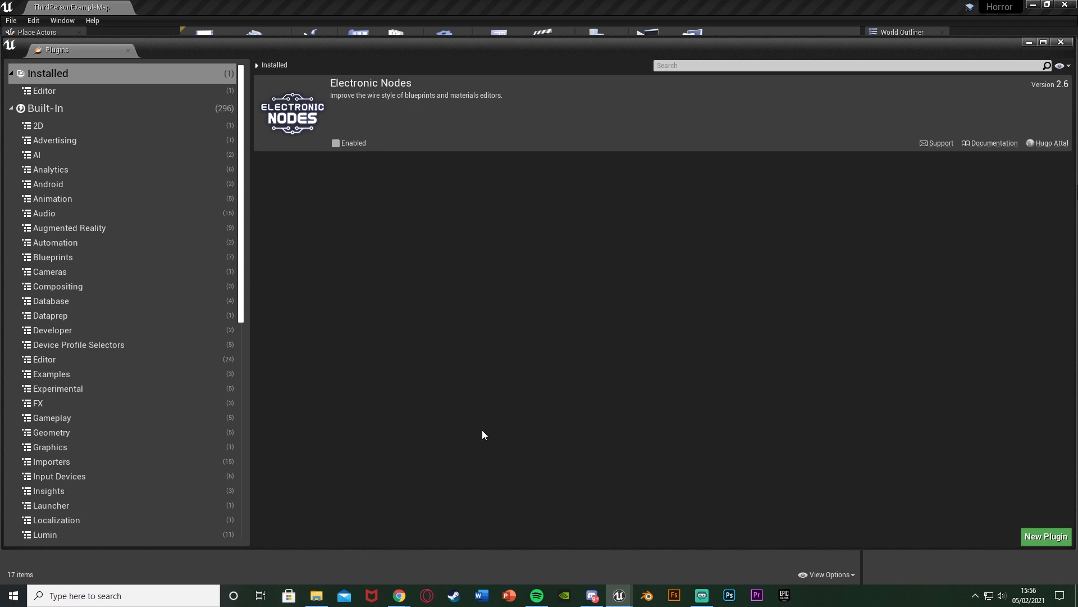
pyautogui.moveTo(481, 423)
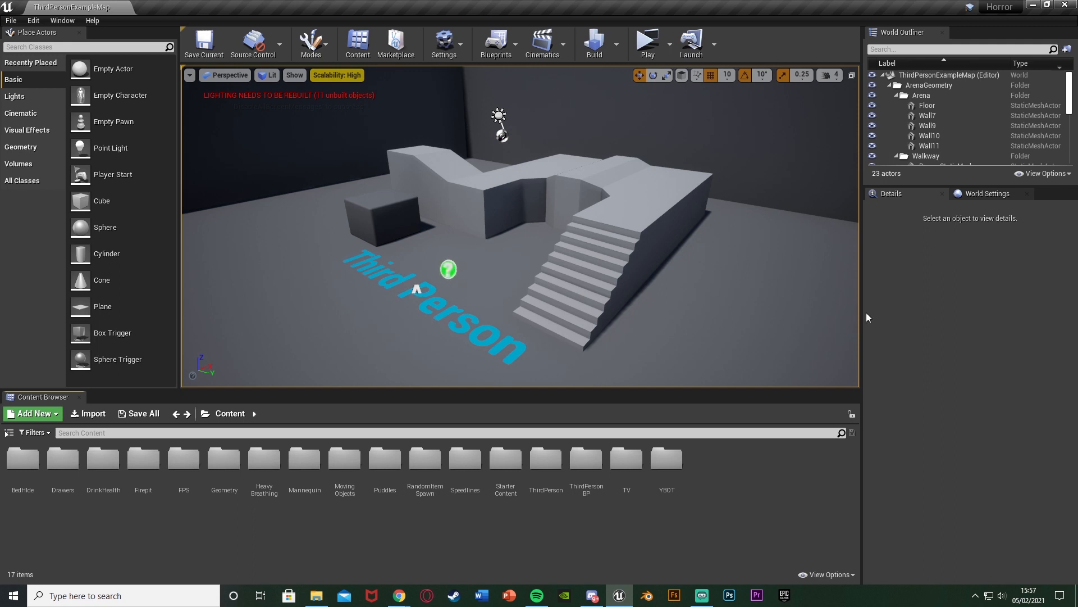
pyautogui.click(465, 459)
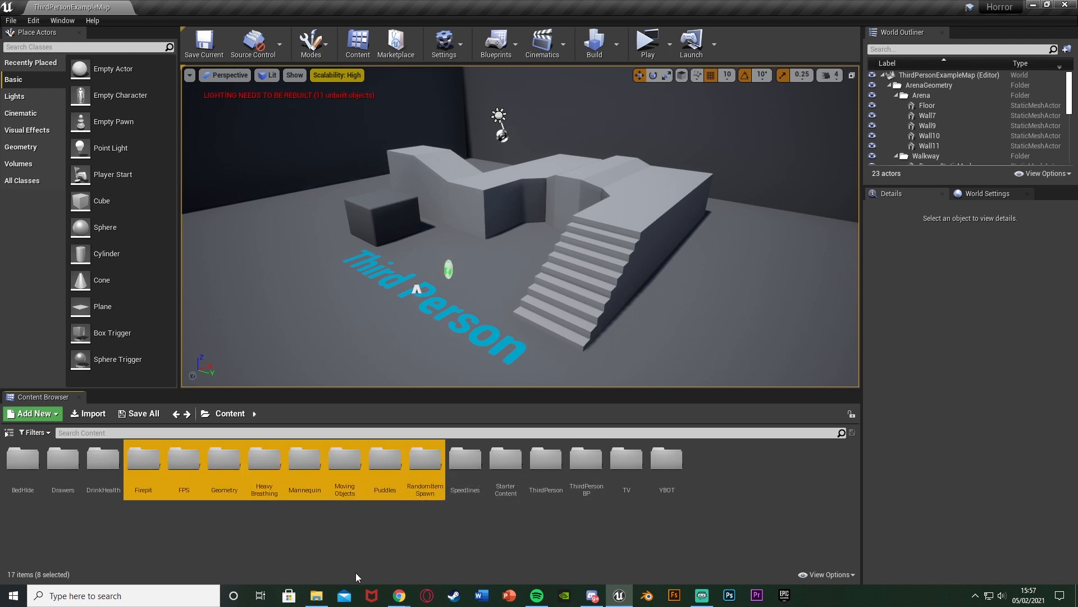
pyautogui.click(465, 459)
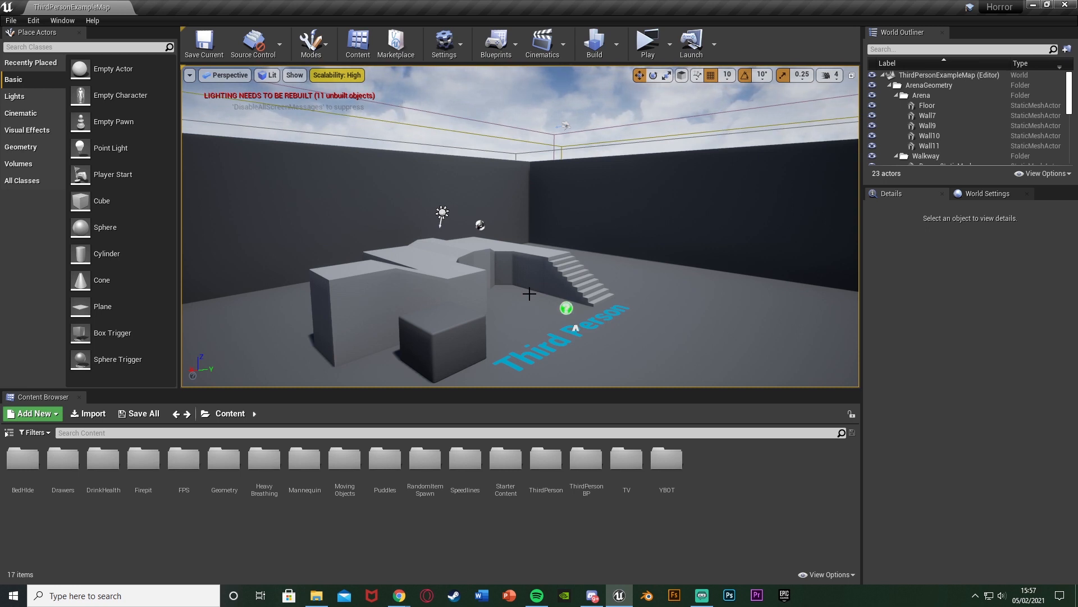
pyautogui.moveTo(424, 458)
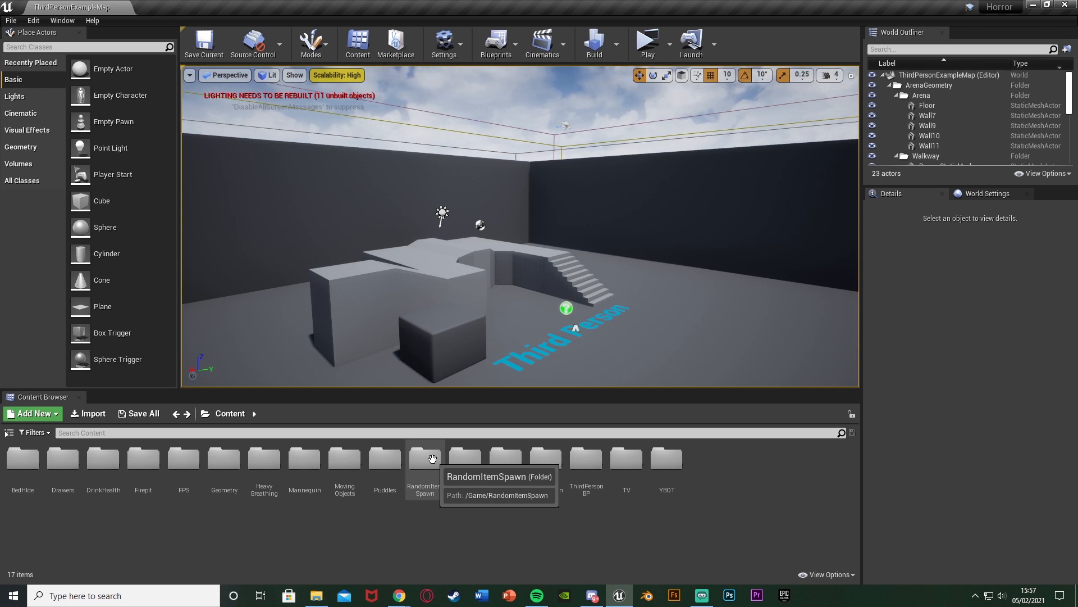
pyautogui.click(344, 460)
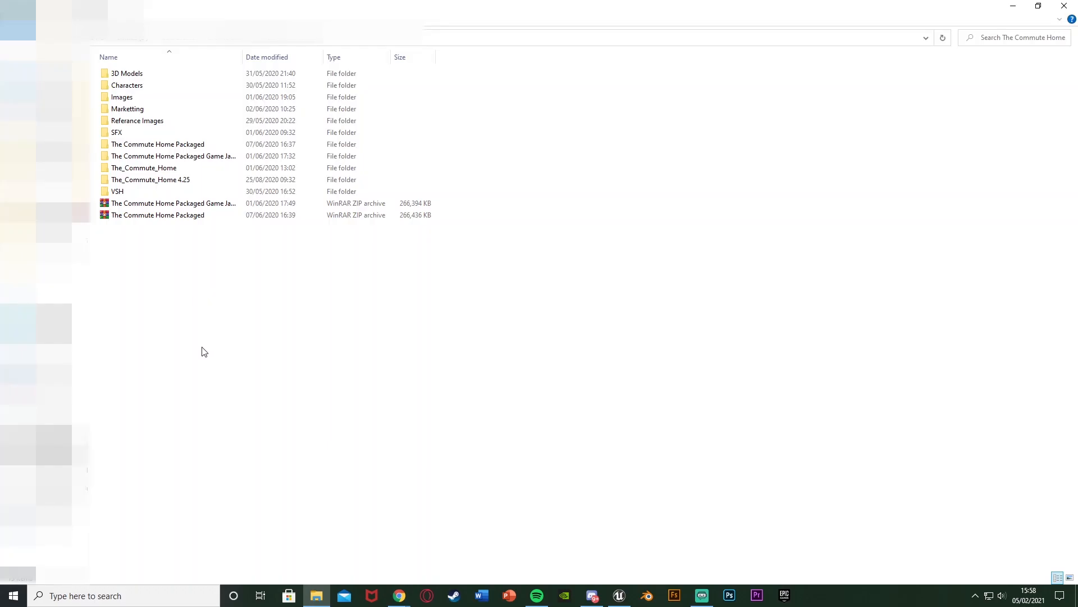
pyautogui.moveTo(155, 203)
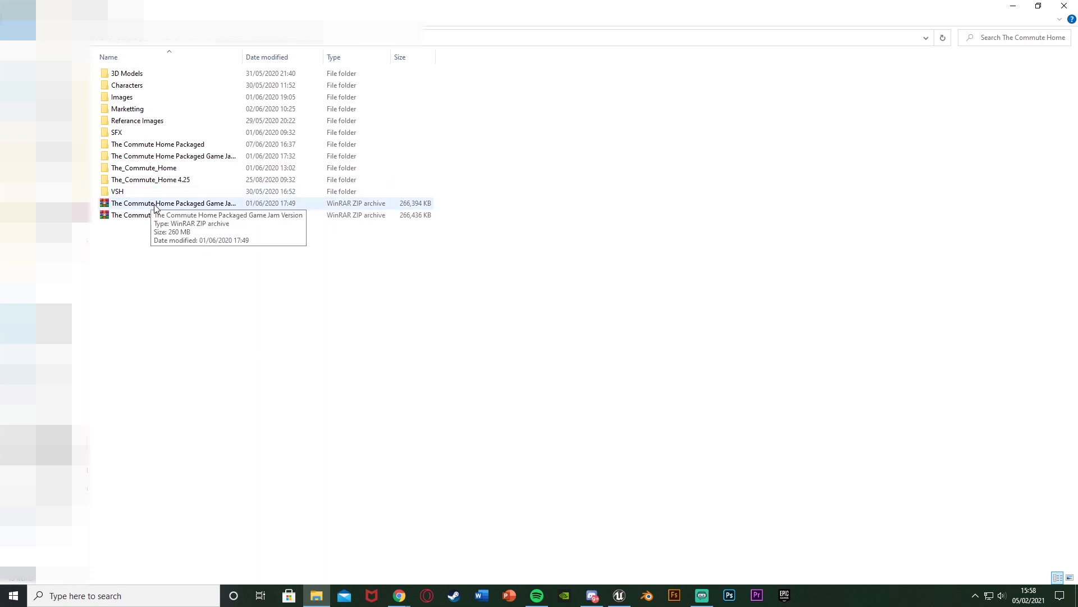
# Send The Commute Home Packaged Game Jam Version folder to a Compressed (zipped) folder.
pyautogui.click(172, 203)
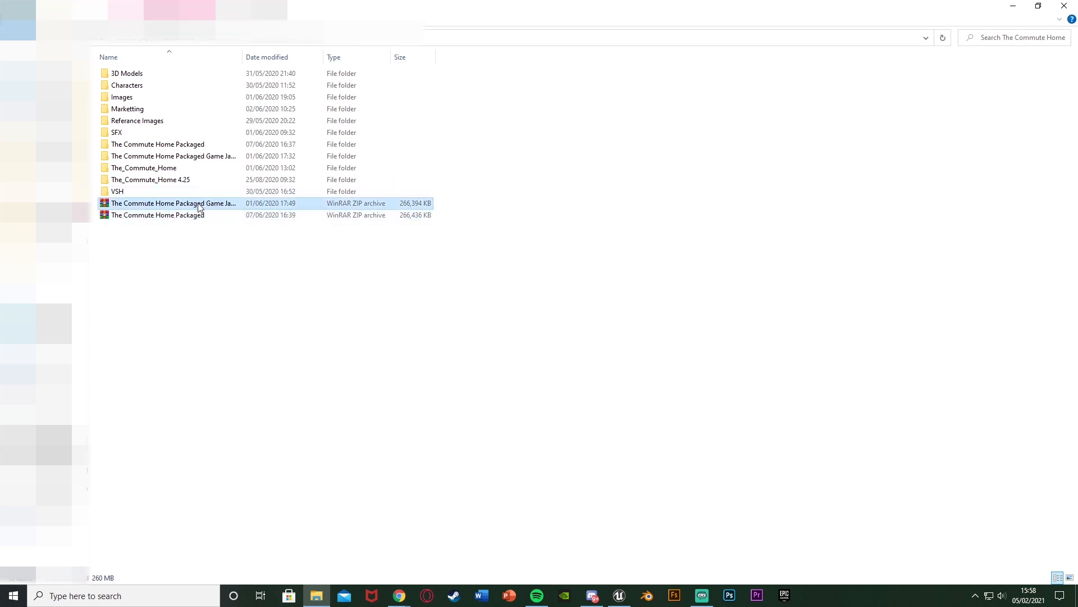
pyautogui.moveTo(210, 192)
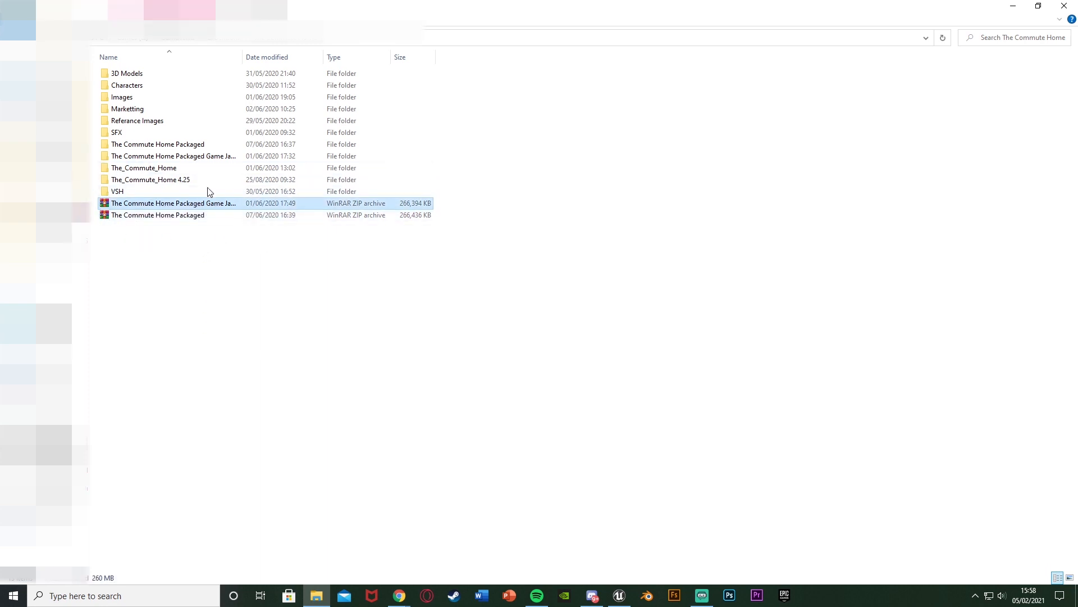
pyautogui.click(157, 144)
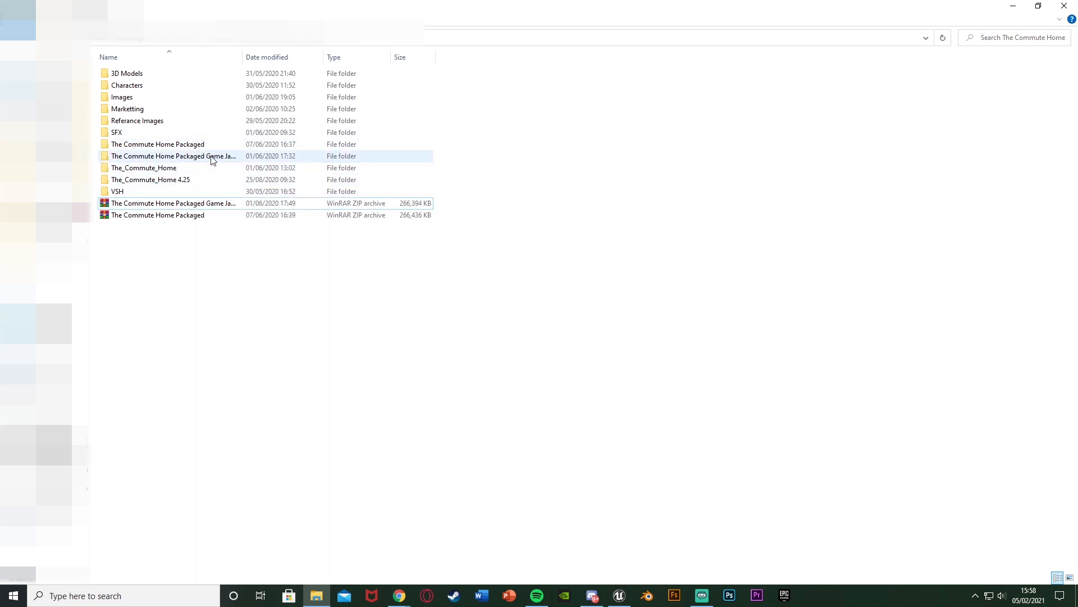
pyautogui.rightClick(173, 155)
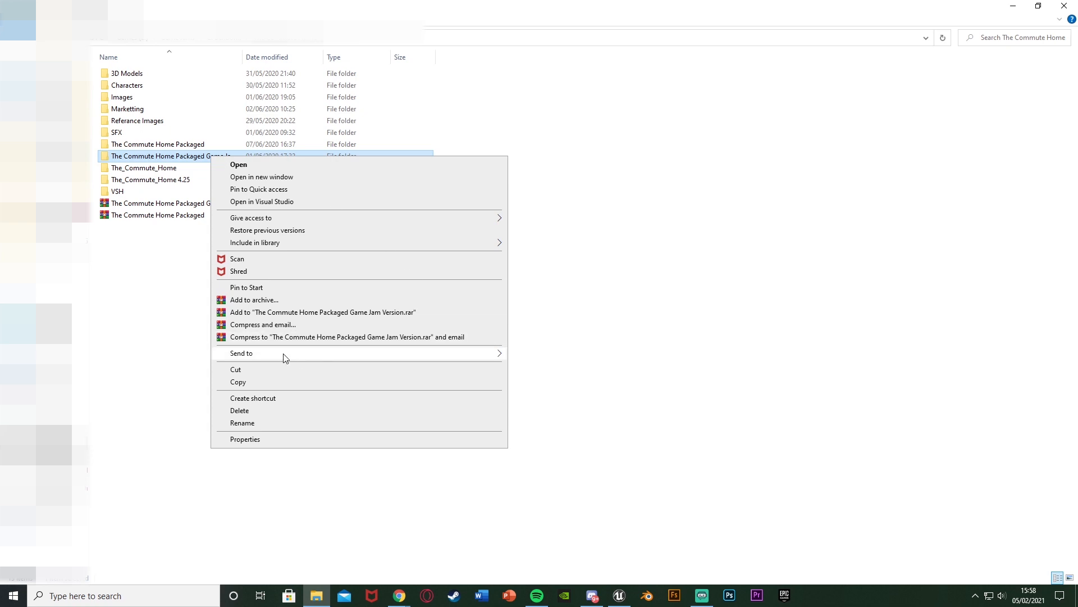
pyautogui.moveTo(242, 353)
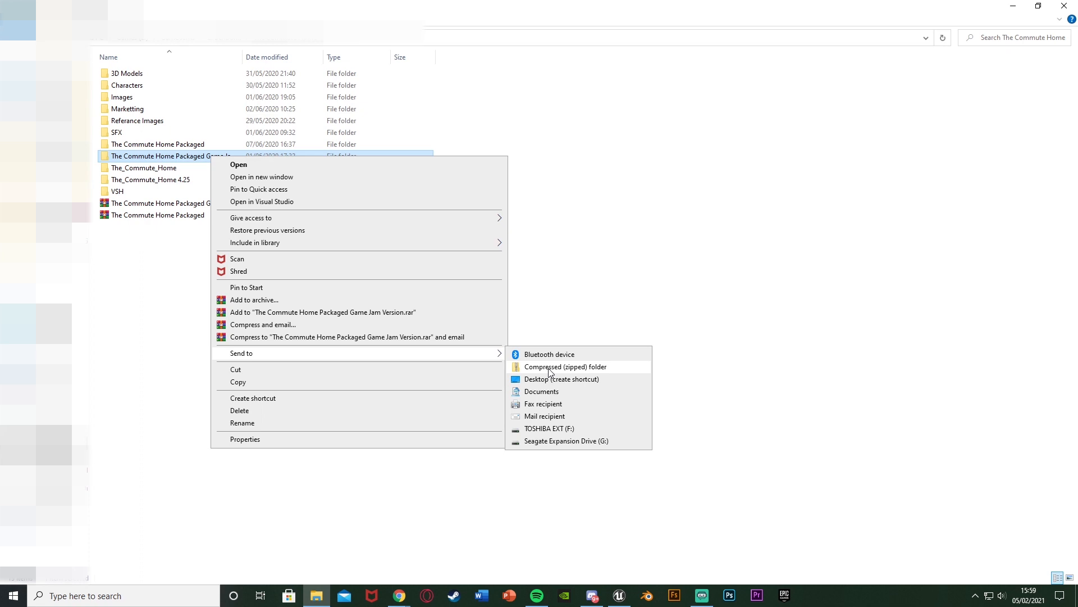
pyautogui.click(565, 366)
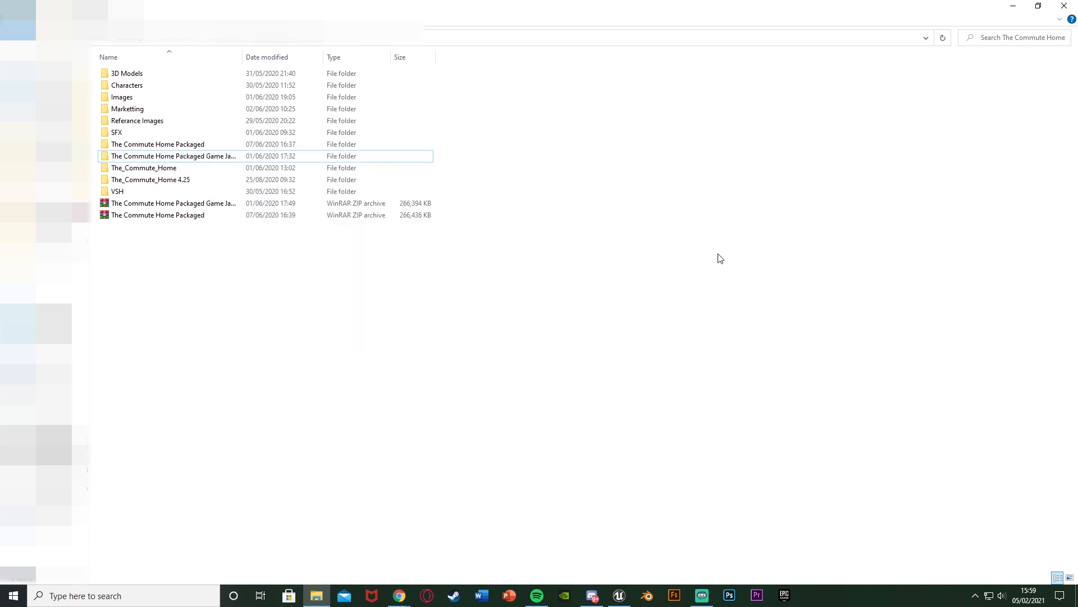
pyautogui.moveTo(538, 292)
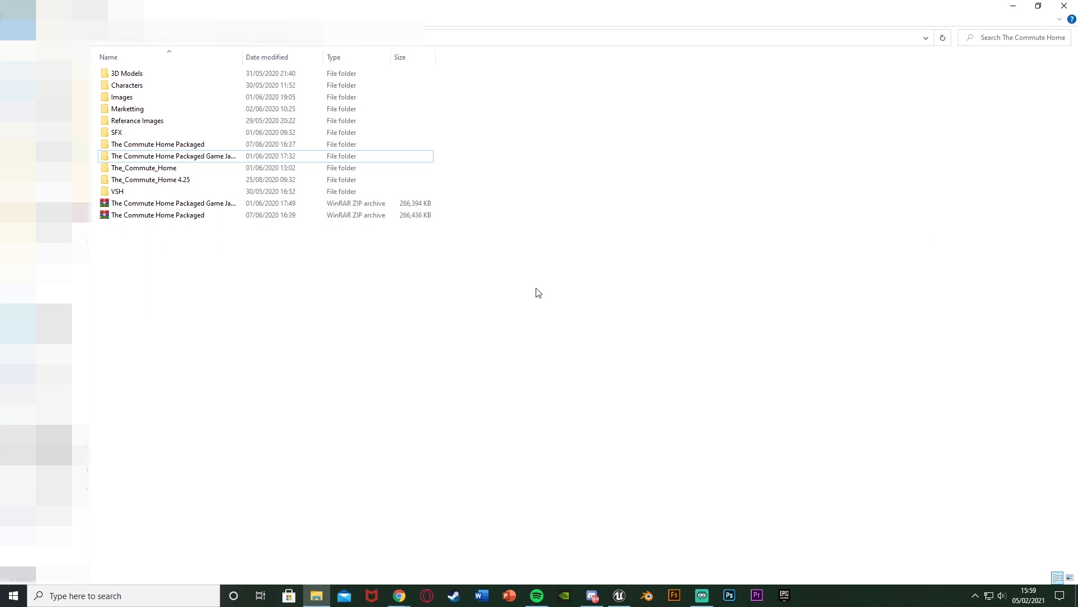